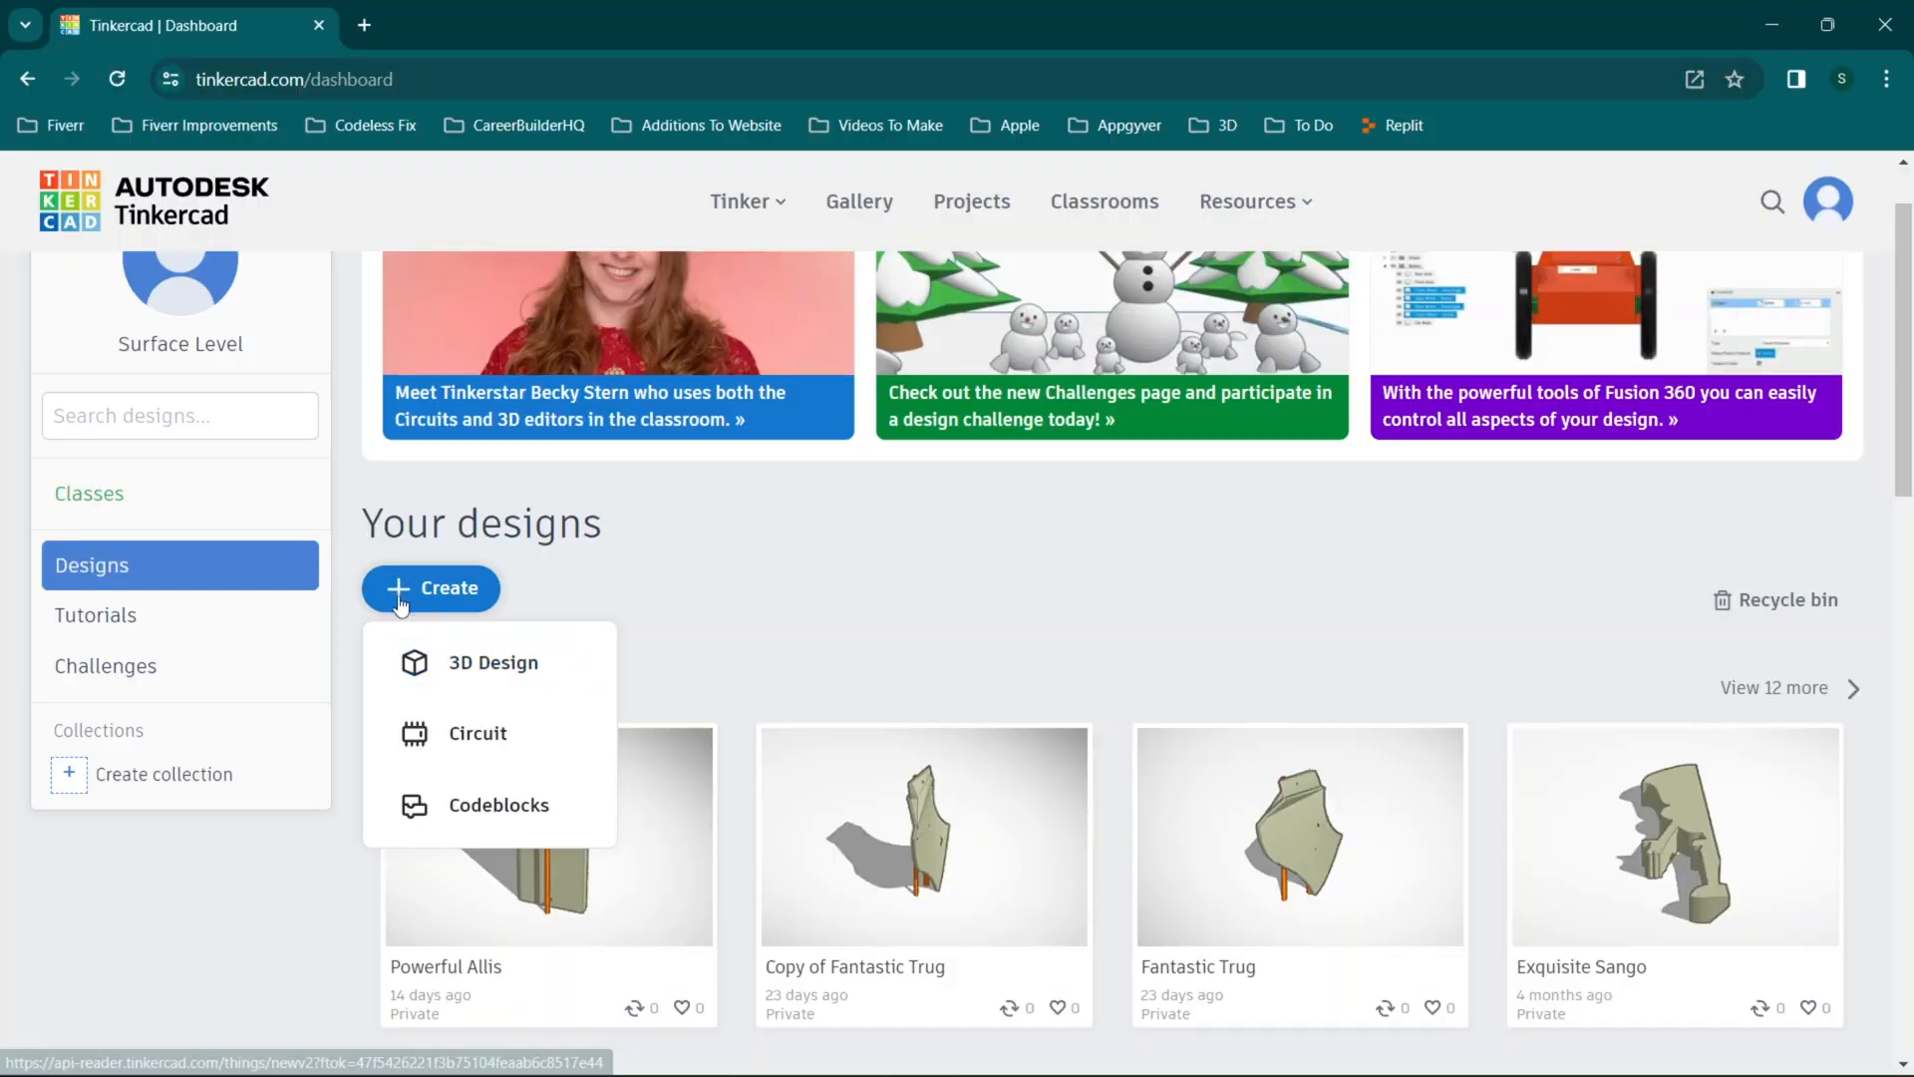
mouse_move(505, 669)
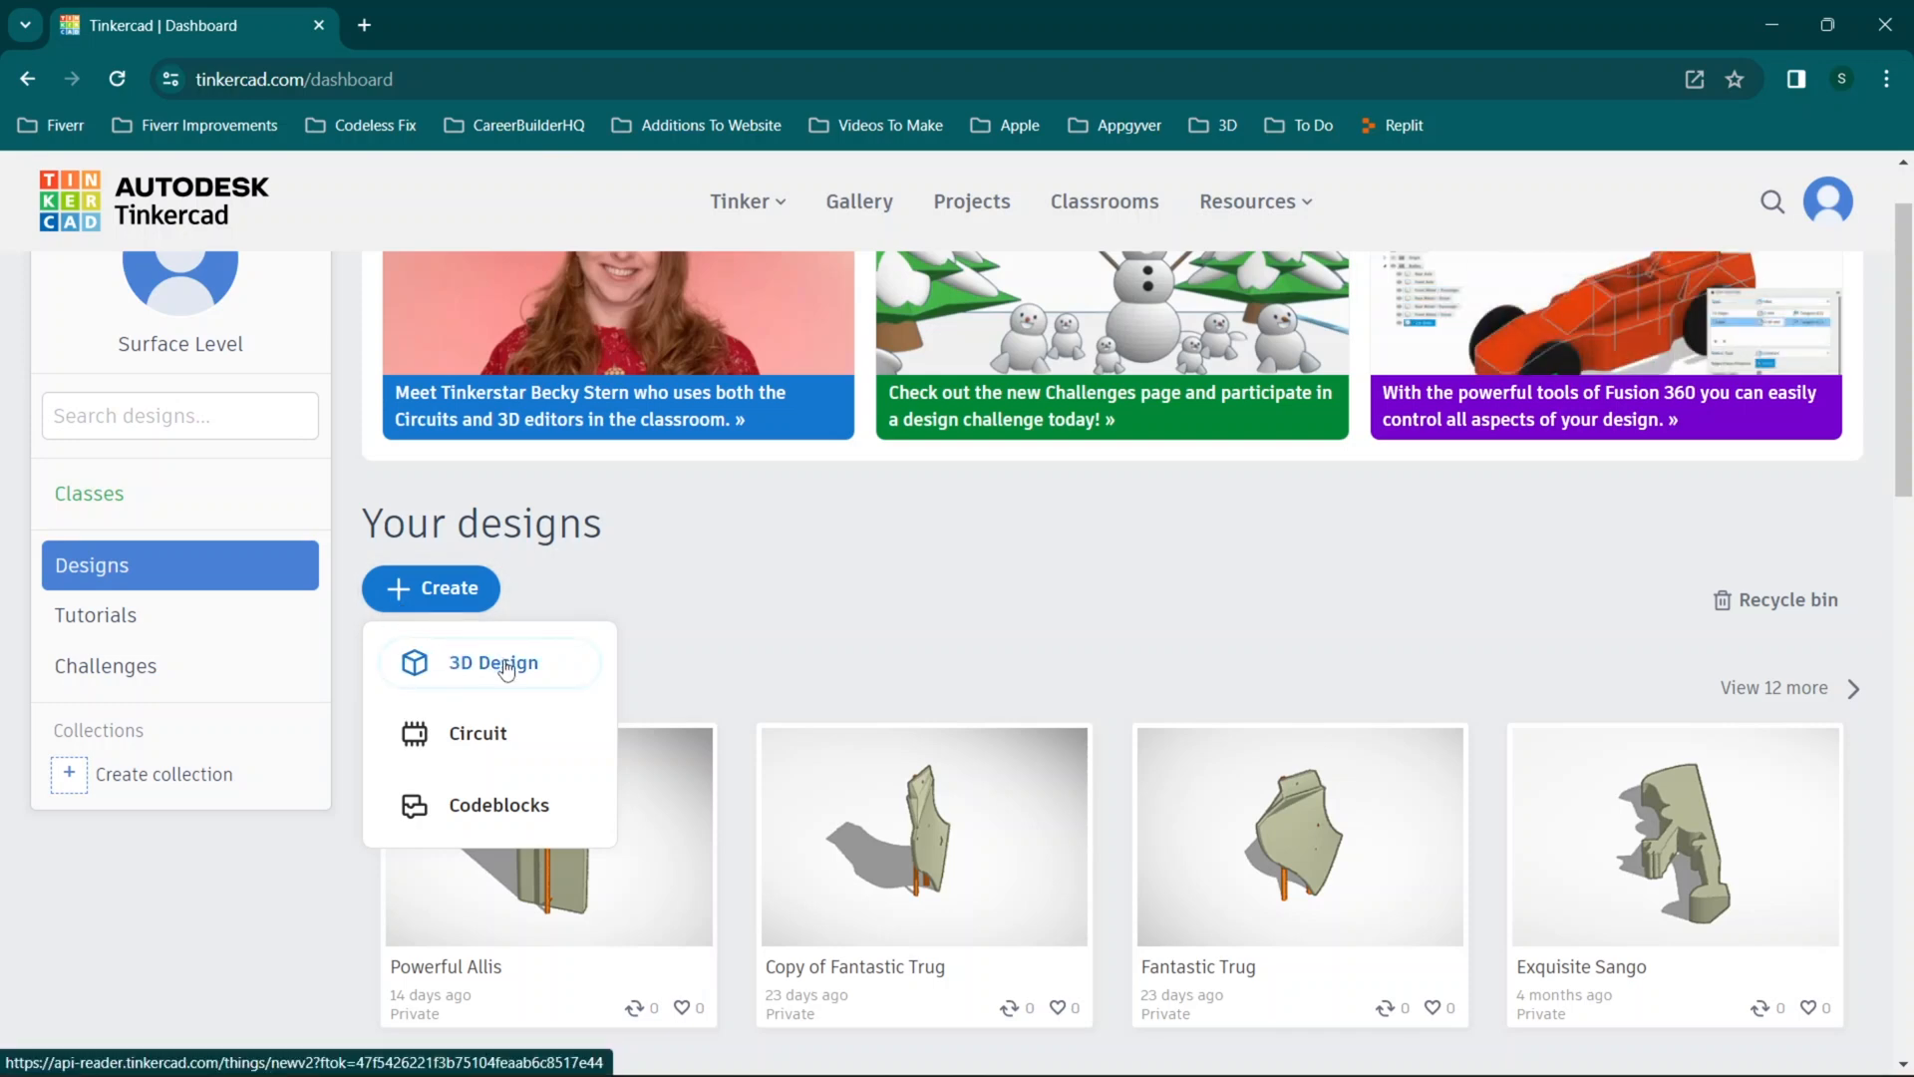
Create a new blank 3D design, opening 'Dazzling Maimu-Migelo' in the editor
left_click(493, 663)
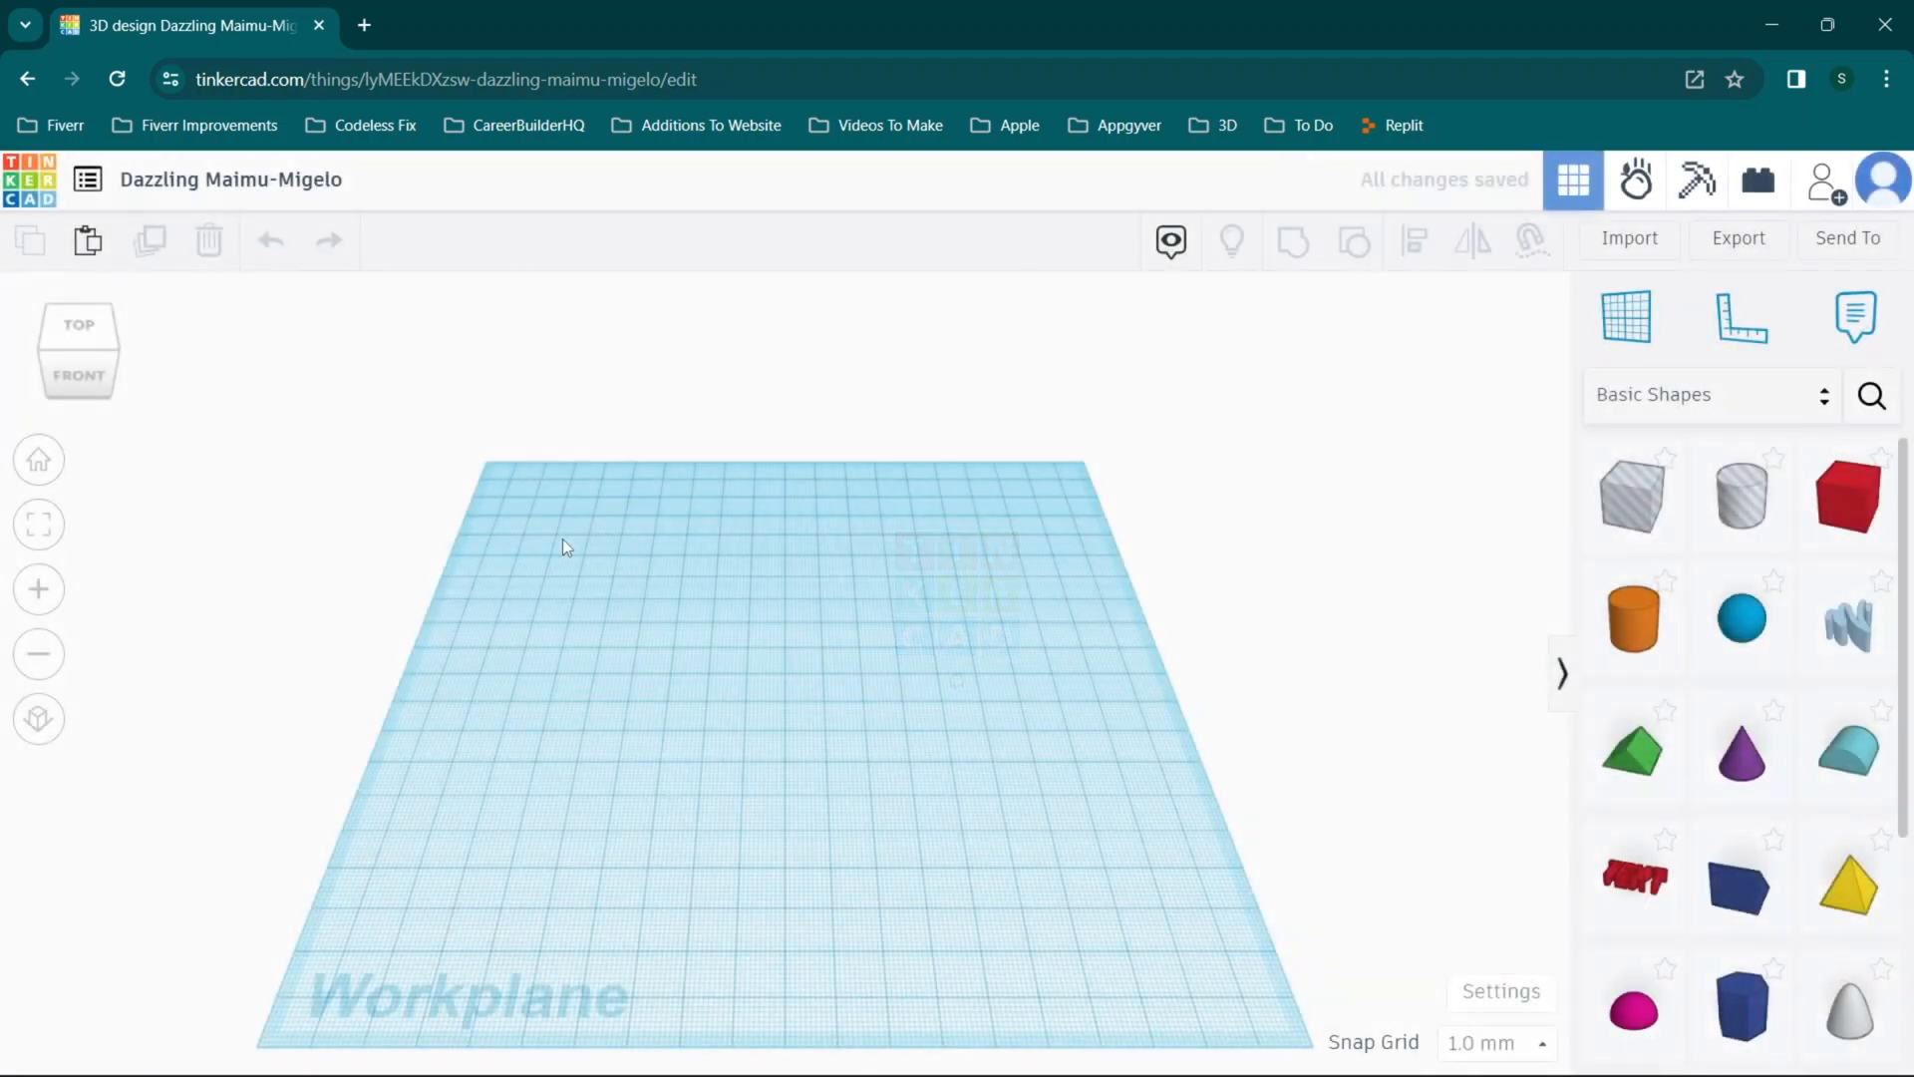
Drag on the workplane to adjust the view for placing the red box
left_click_drag(580, 518, 619, 619)
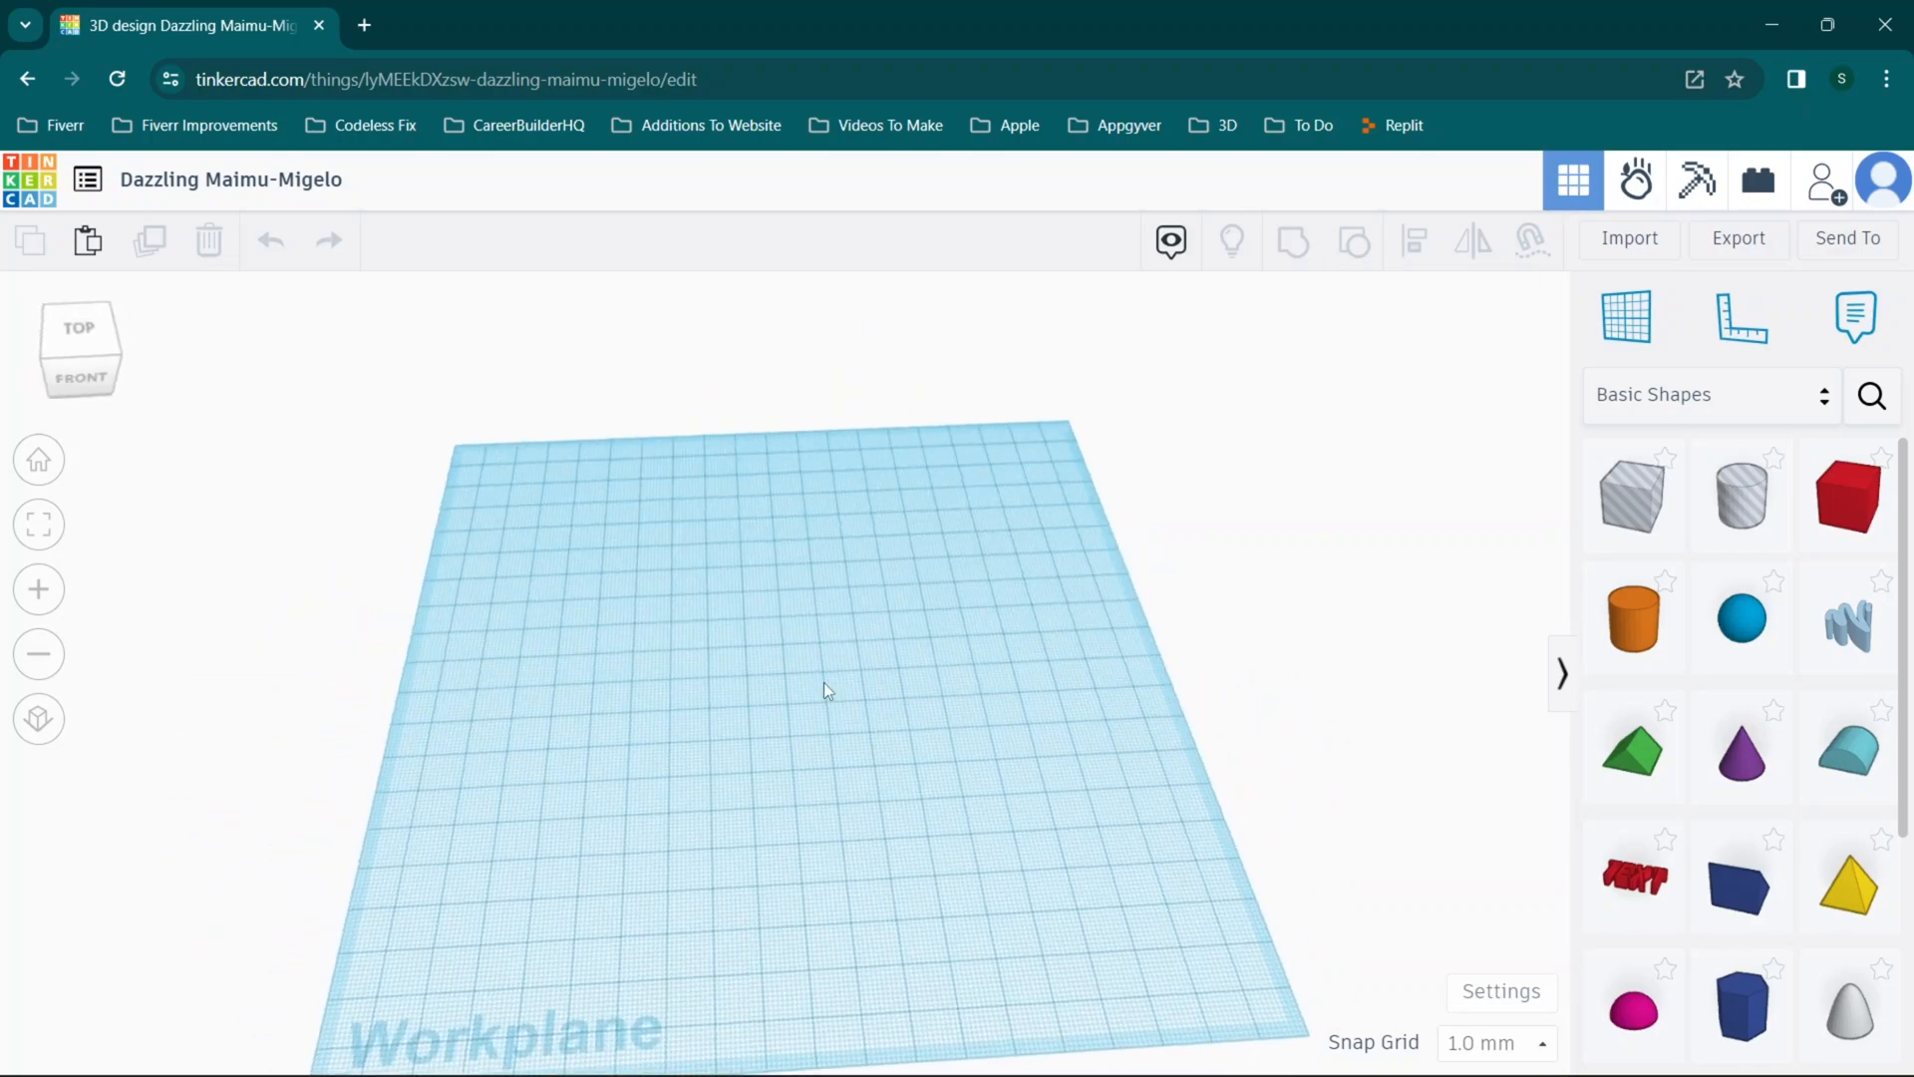
mouse_move(1740, 616)
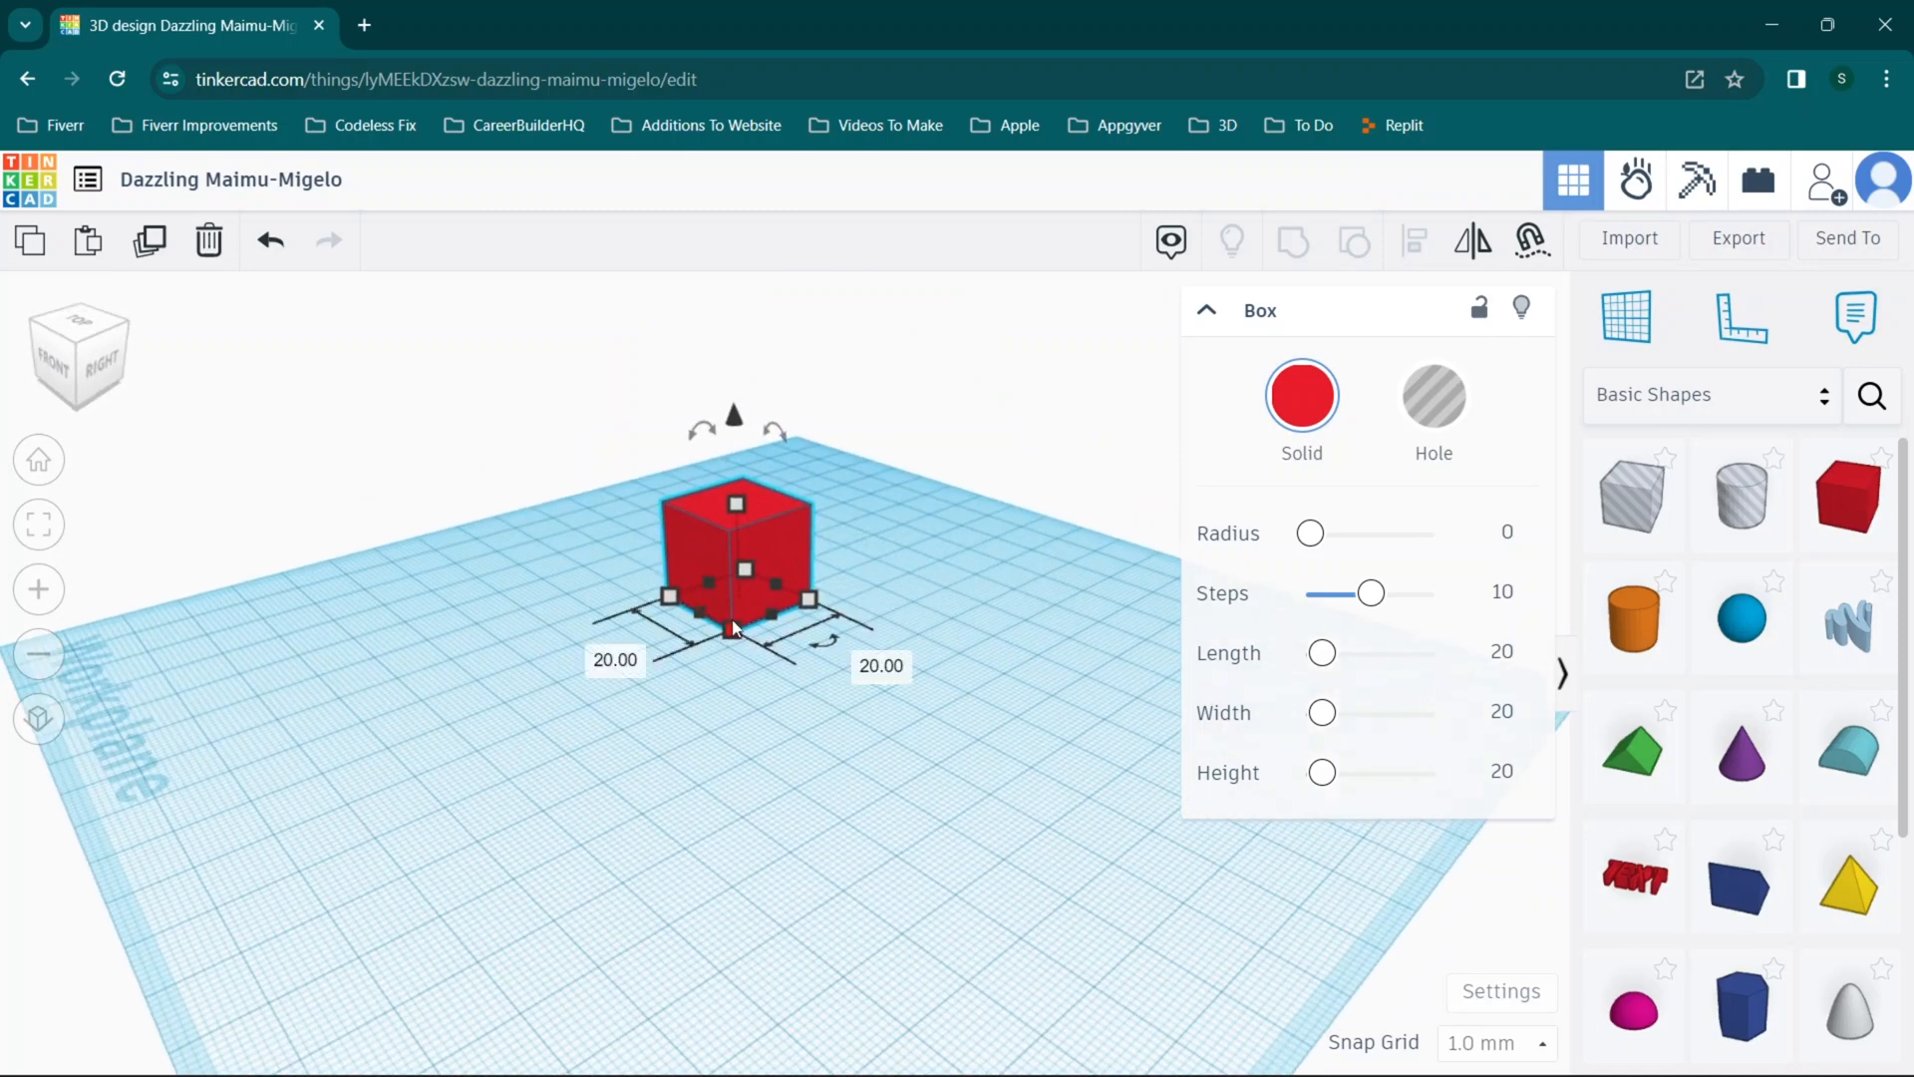
Reshape the box into a flat base and join a thin upright wall to it
left_click_drag(805, 598, 811, 610)
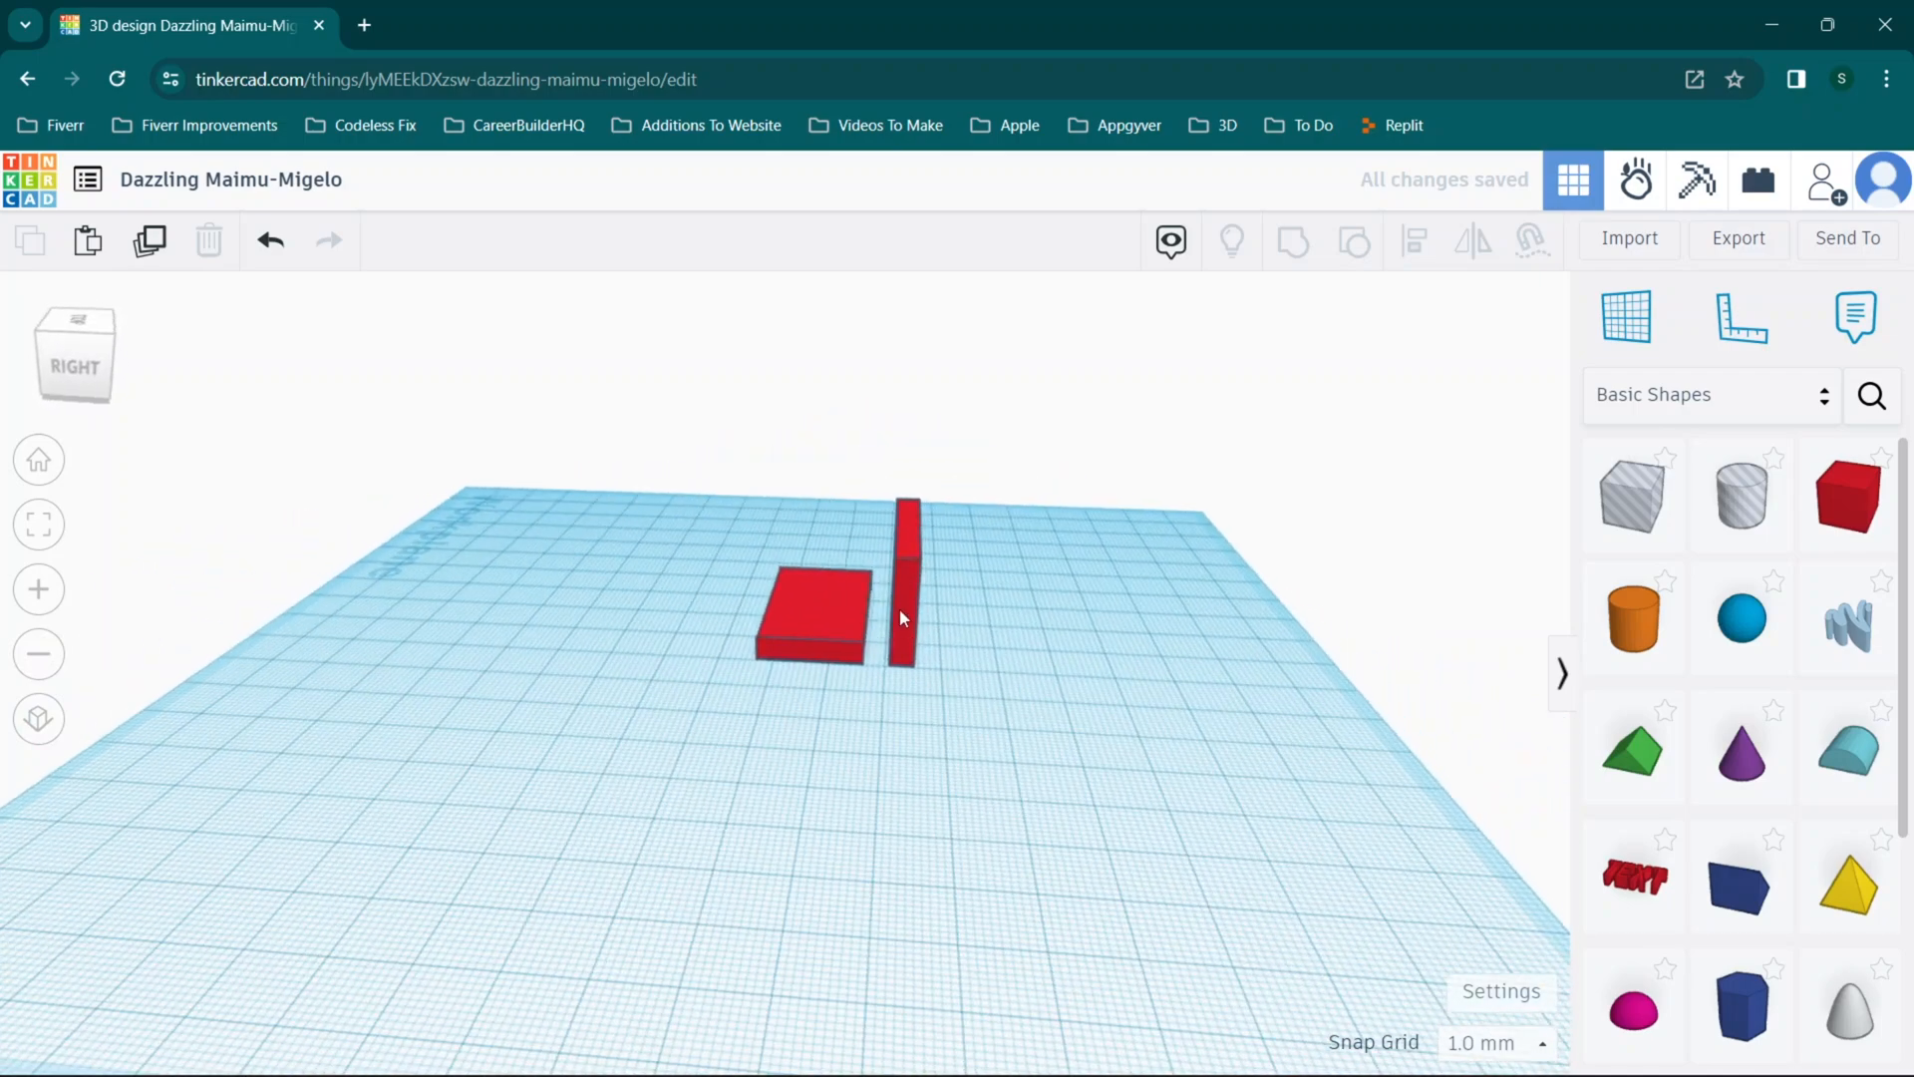
left_click(901, 586)
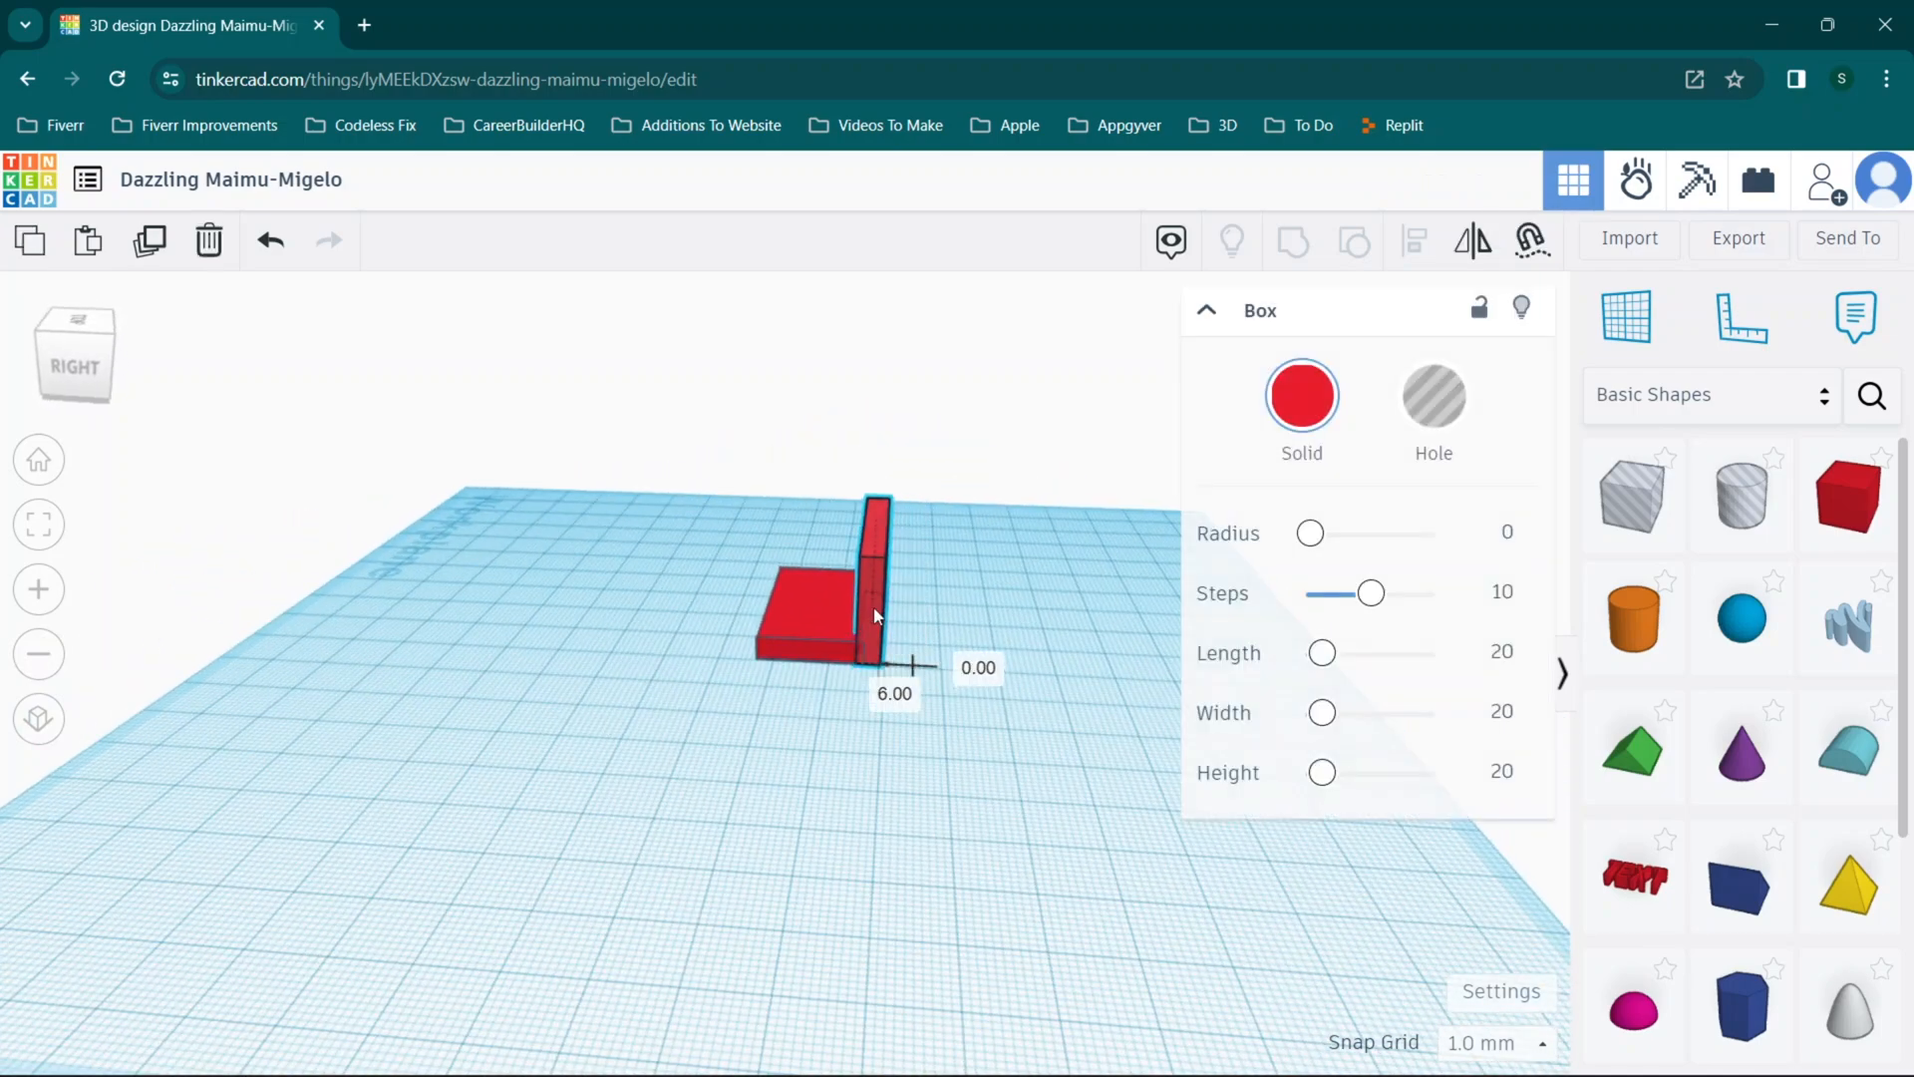
left_click(972, 655)
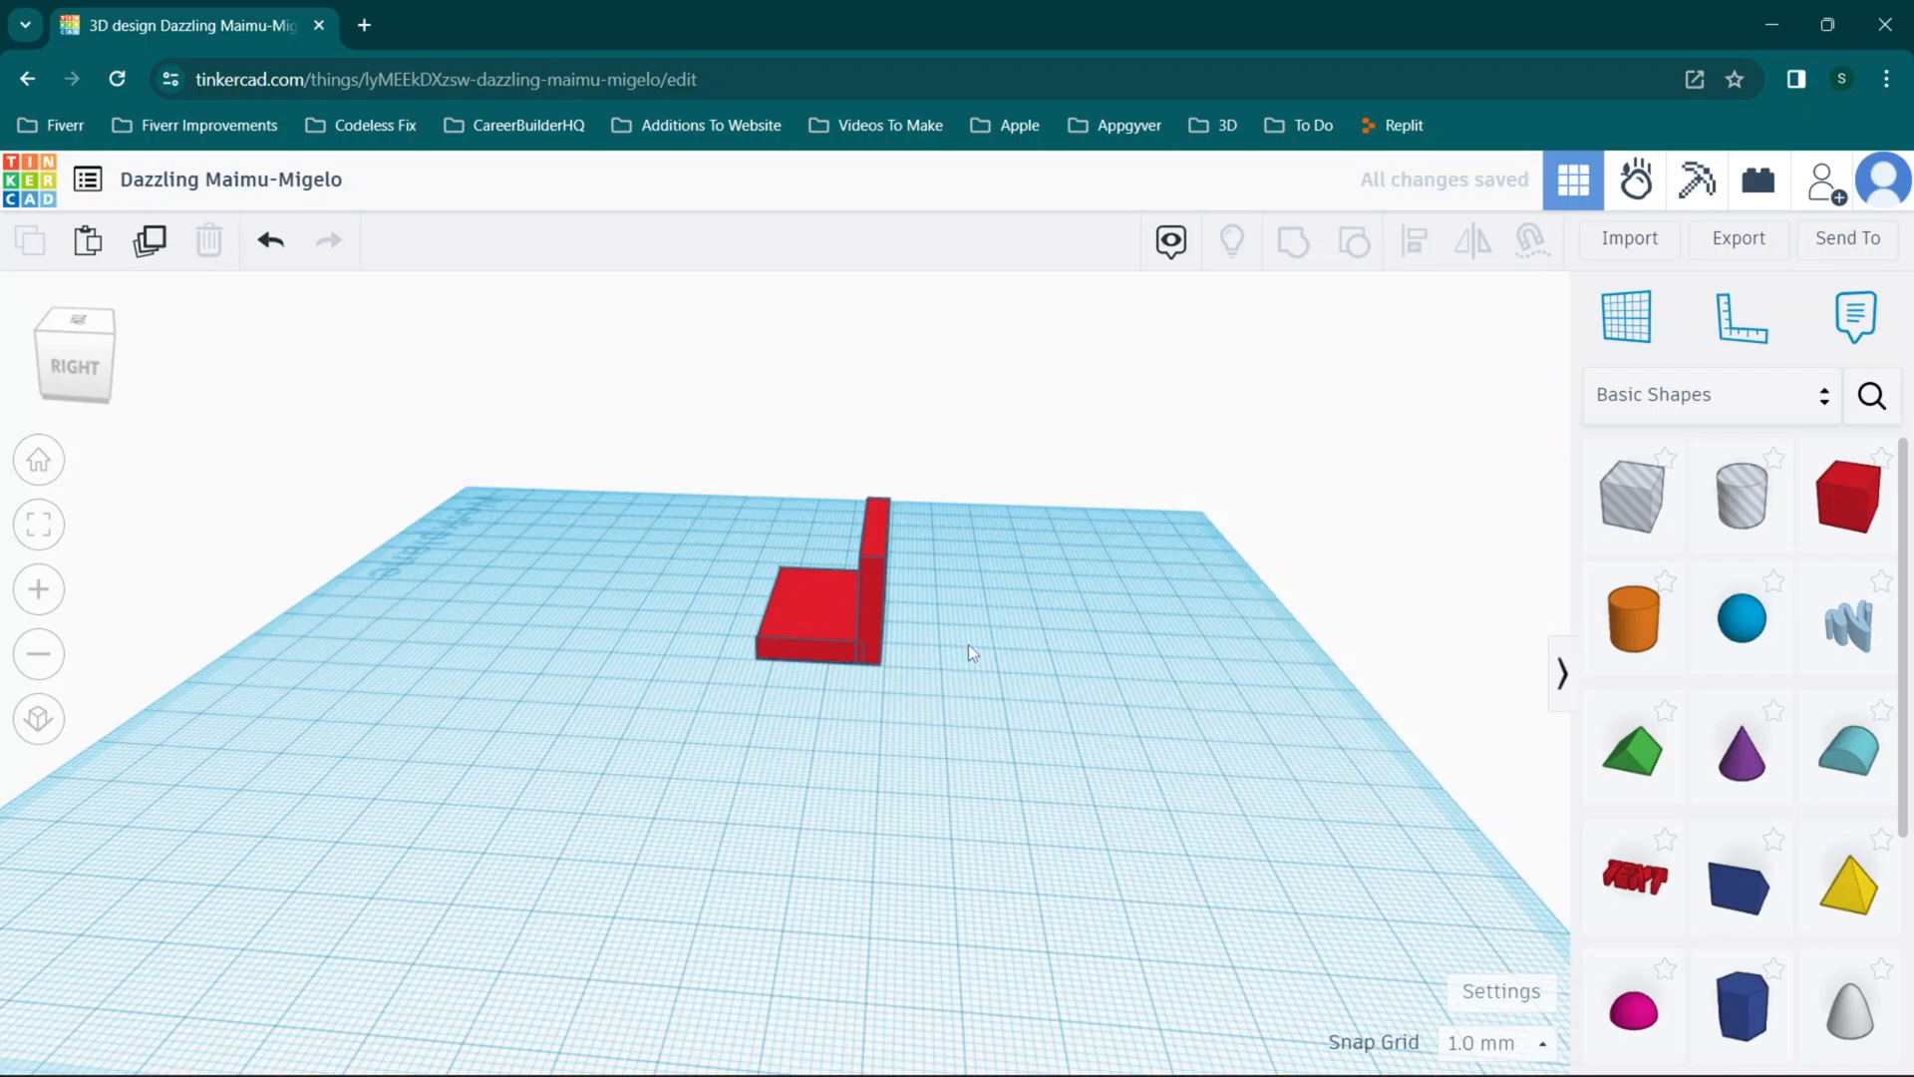
mouse_move(1412, 660)
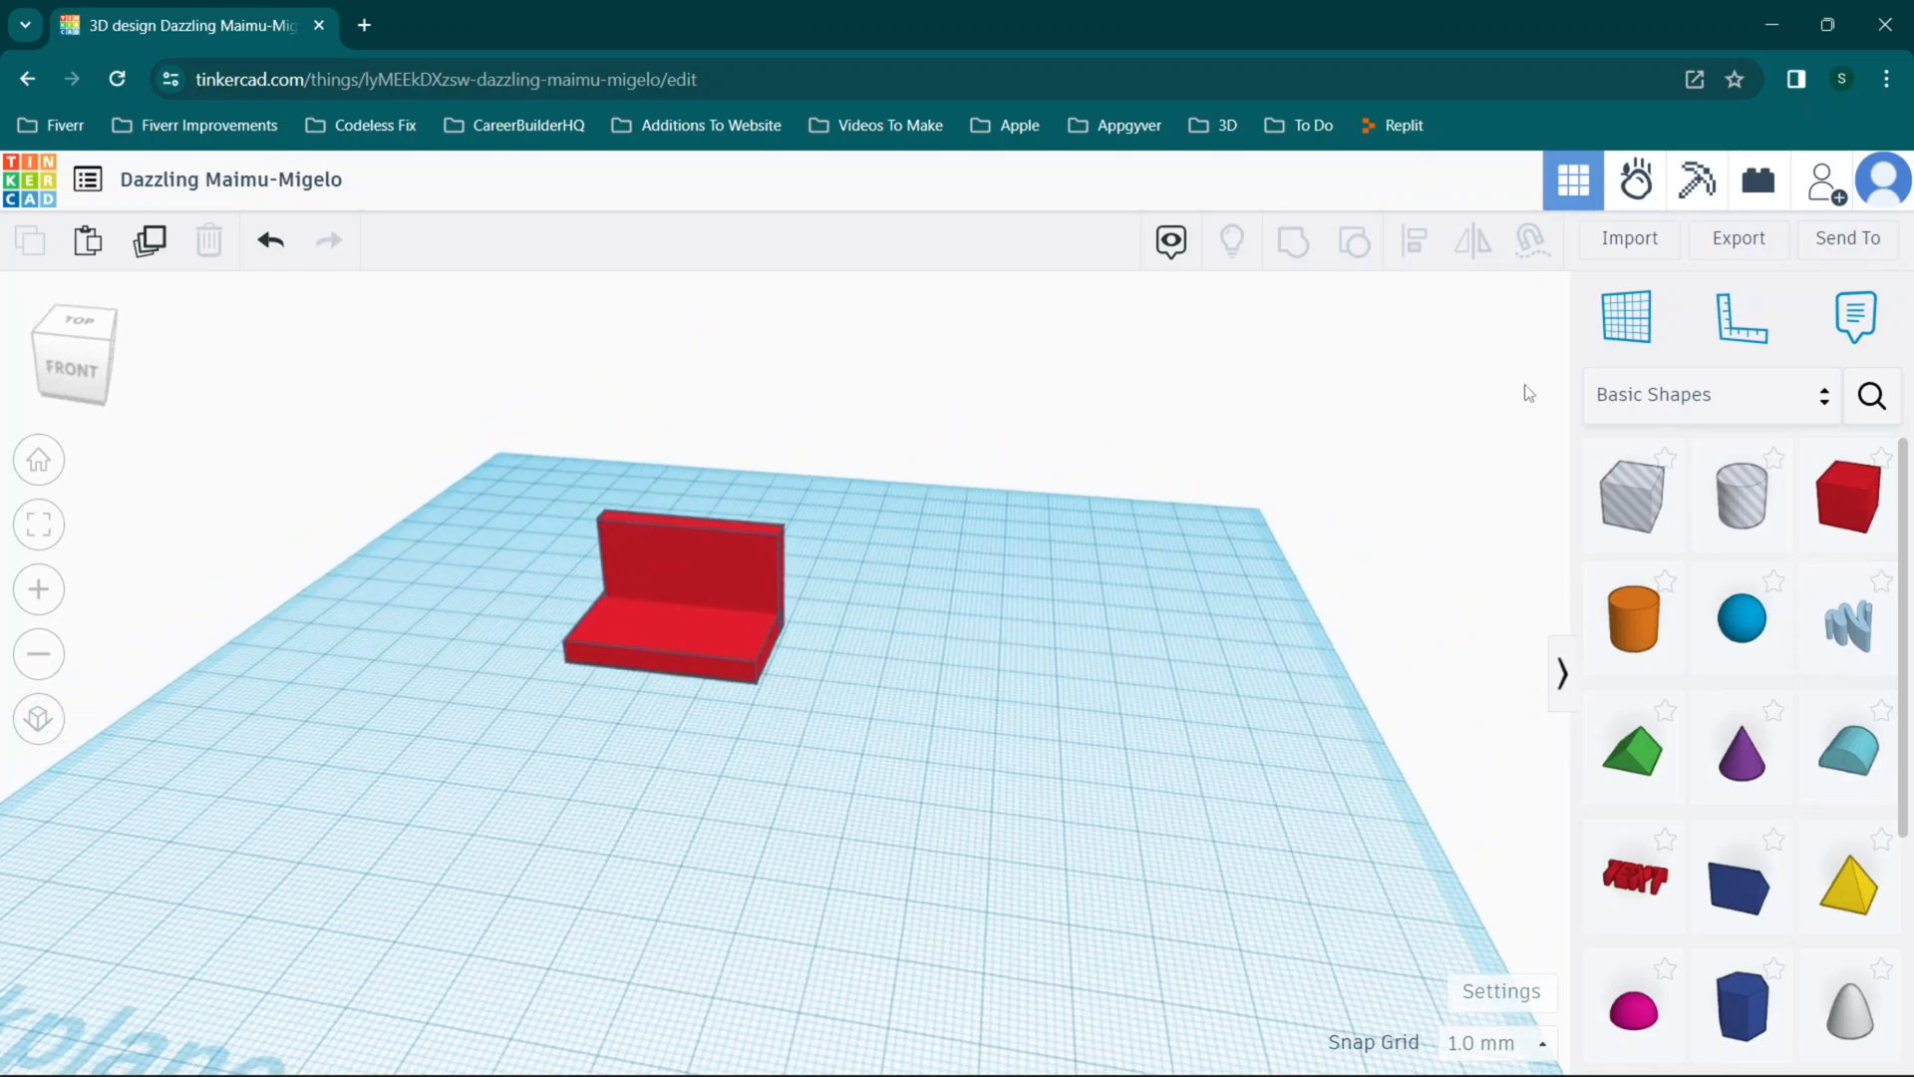
mouse_move(1733, 503)
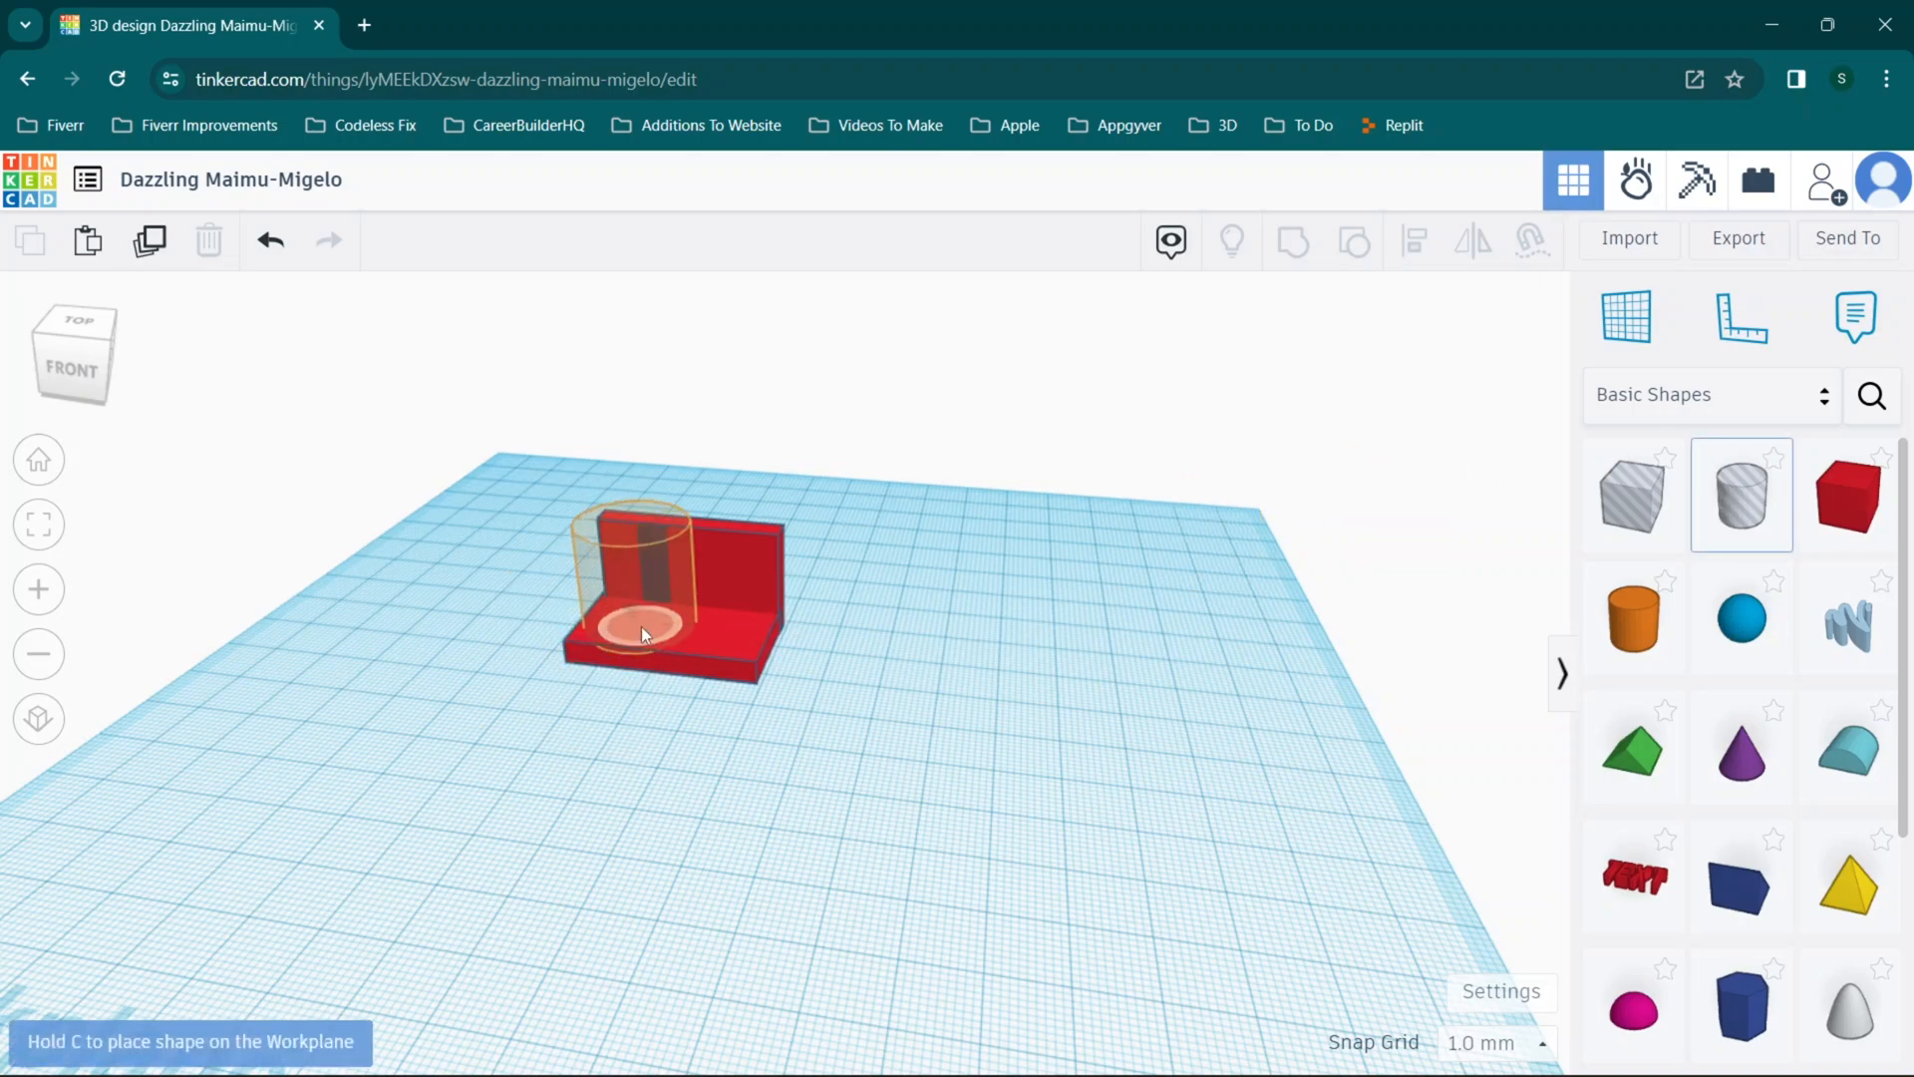
Drop a hole cylinder onto the bracket base and shrink it to fit
left_click(640, 629)
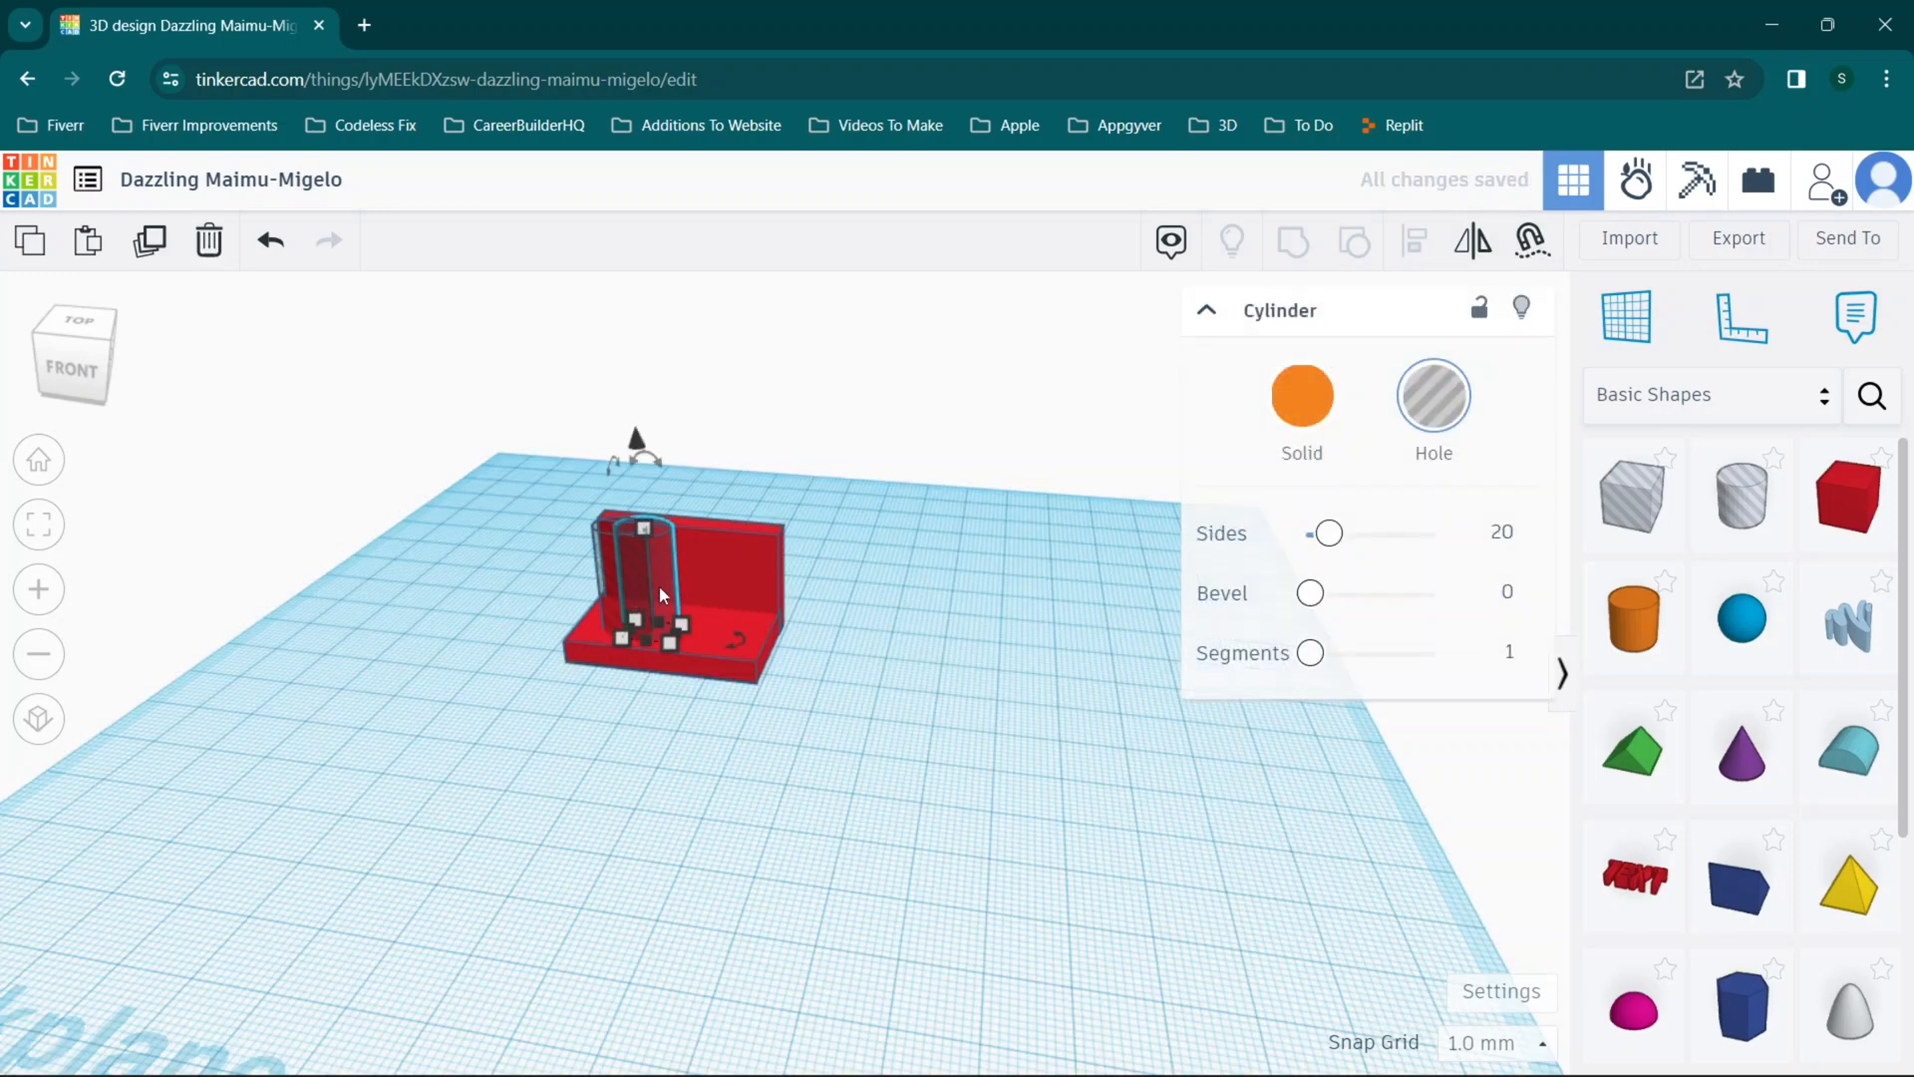
left_click_drag(659, 597, 733, 574)
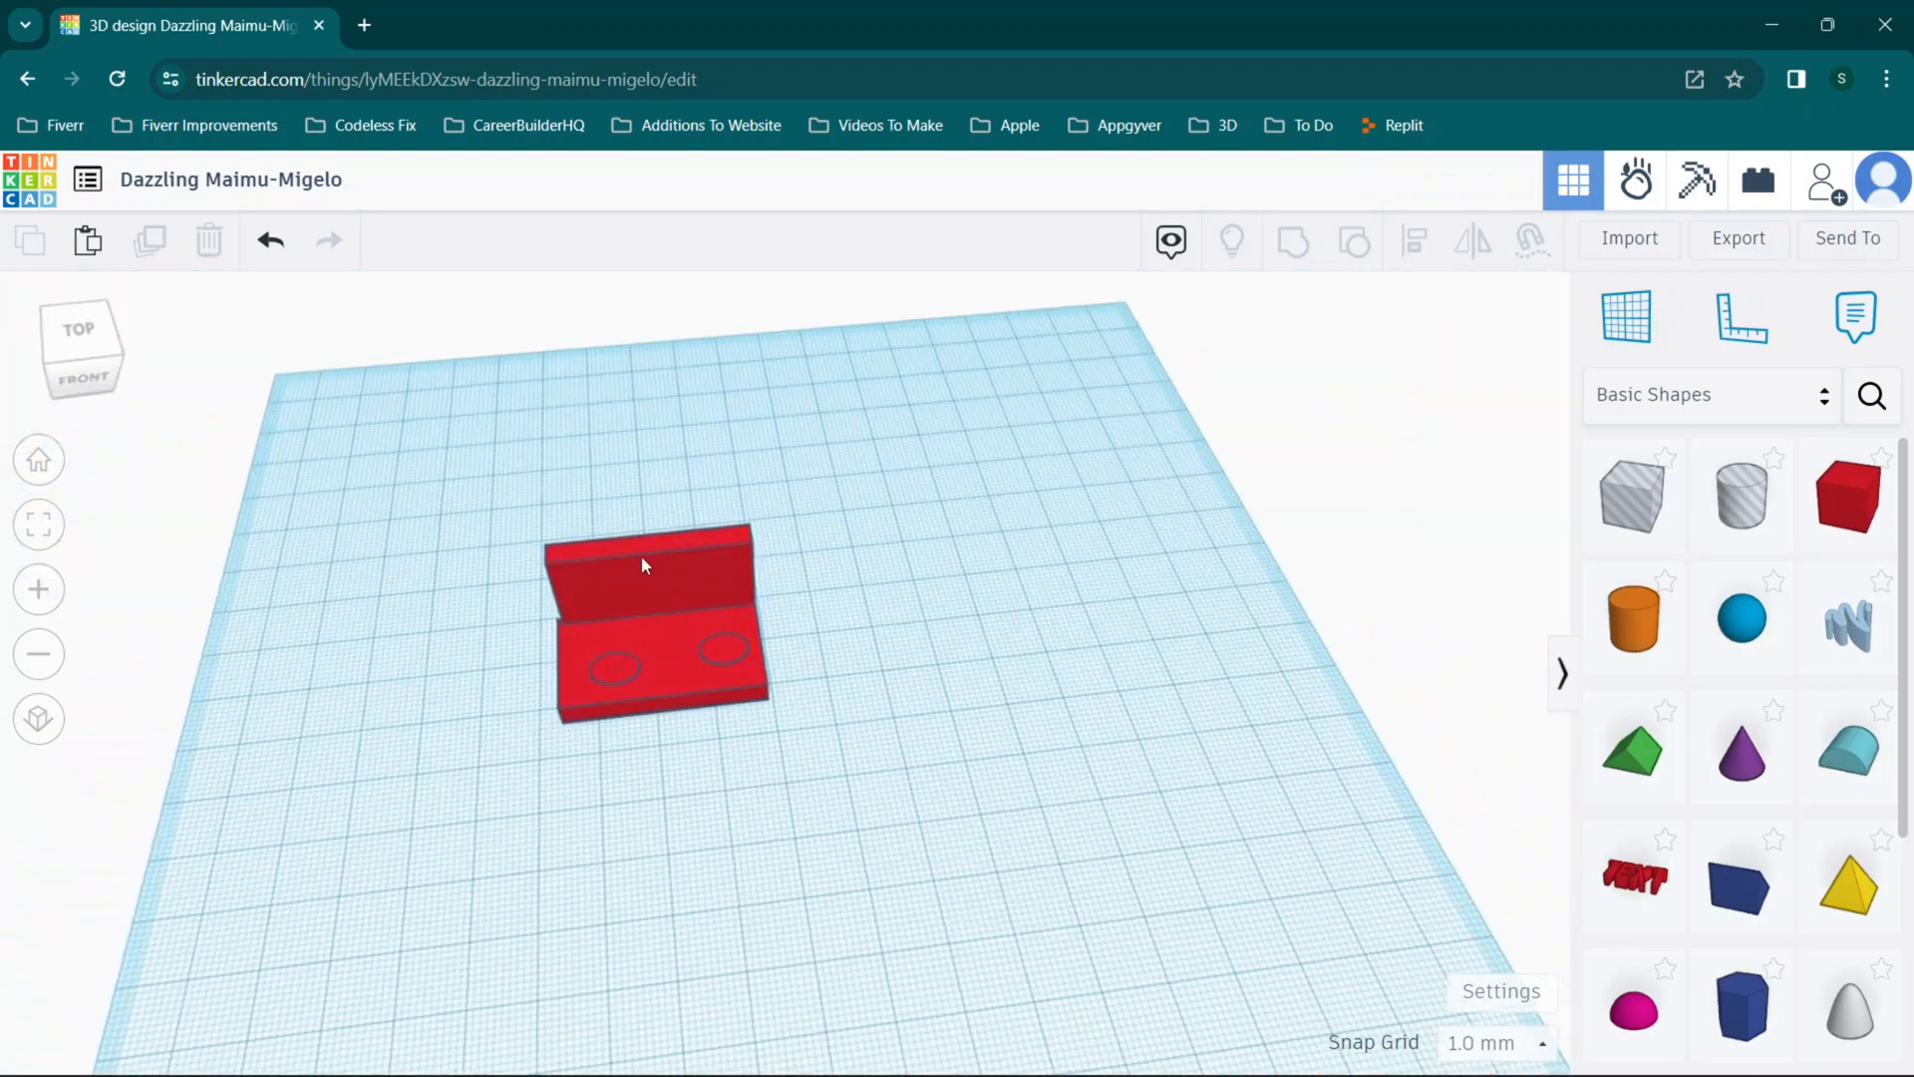
Group the bracket with both cylinders and convert the group into a hole shape
left_click(646, 568)
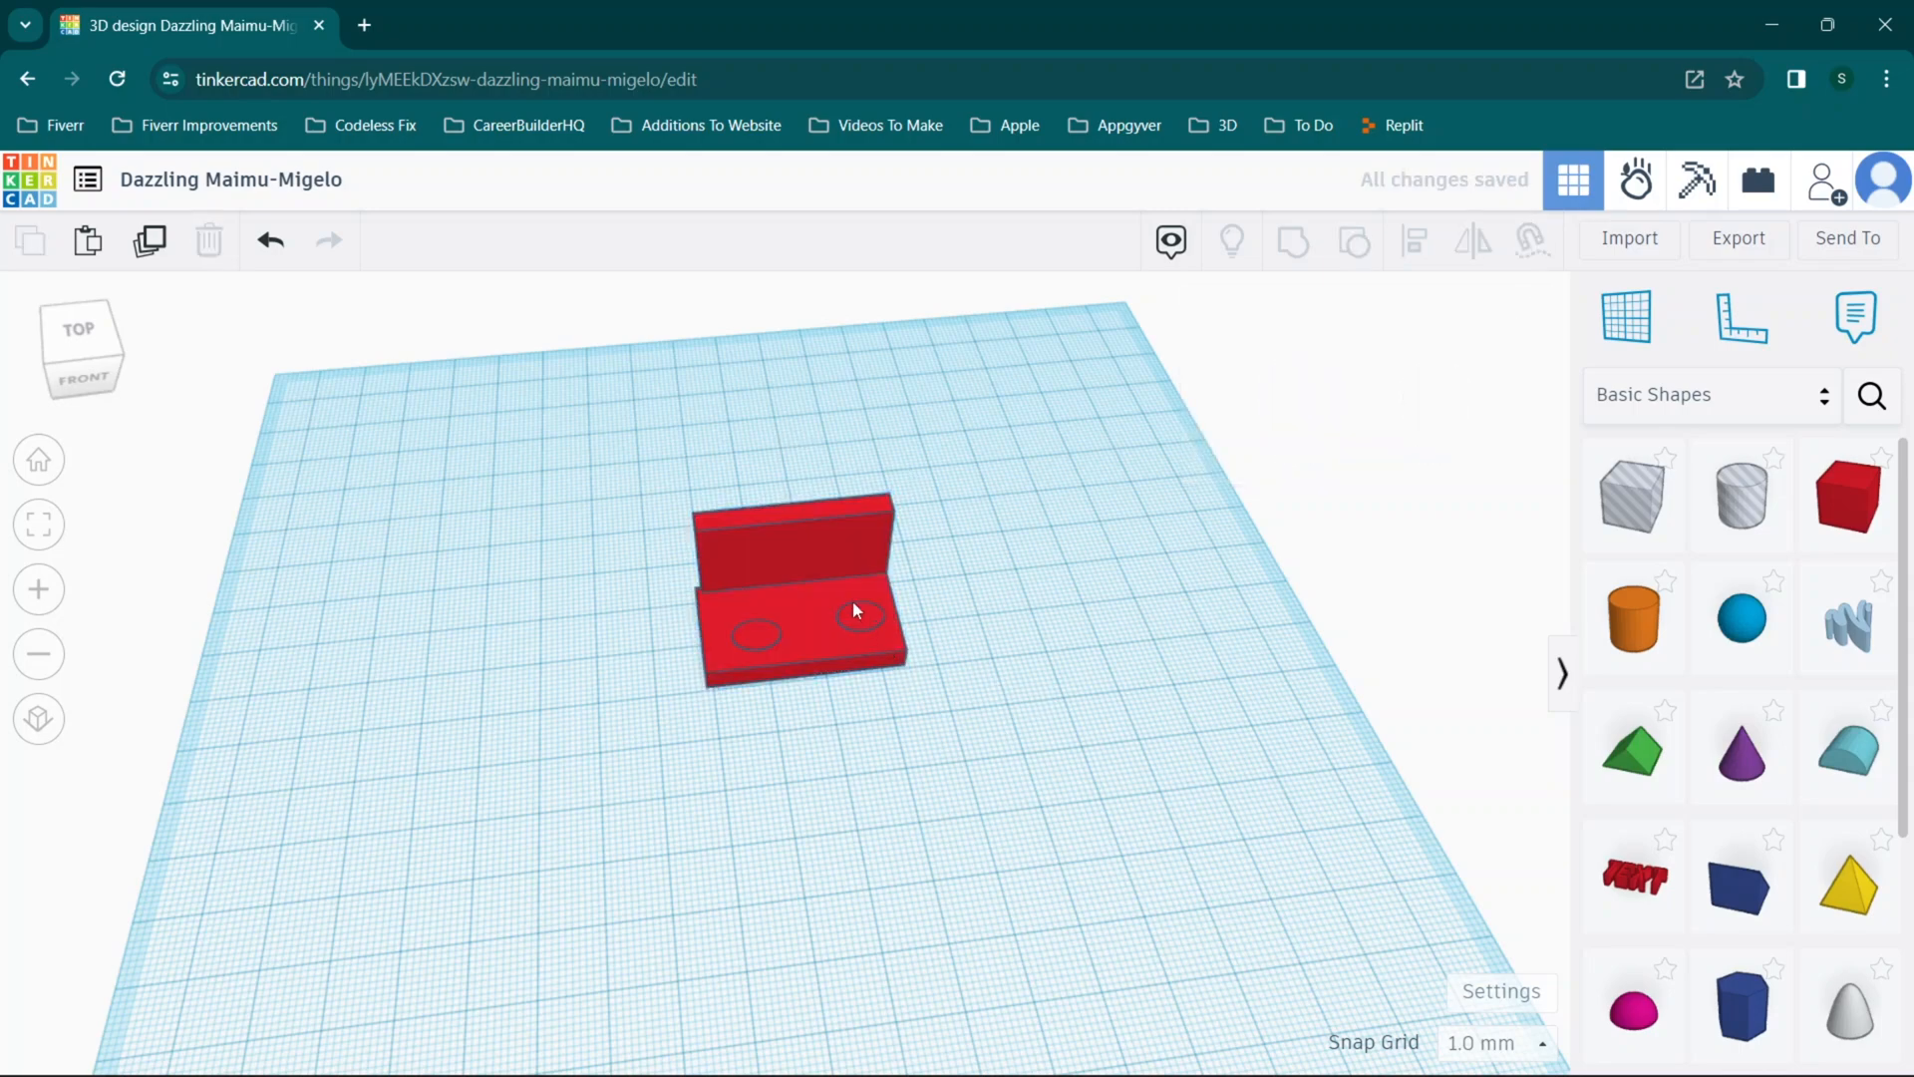
left_click(850, 611)
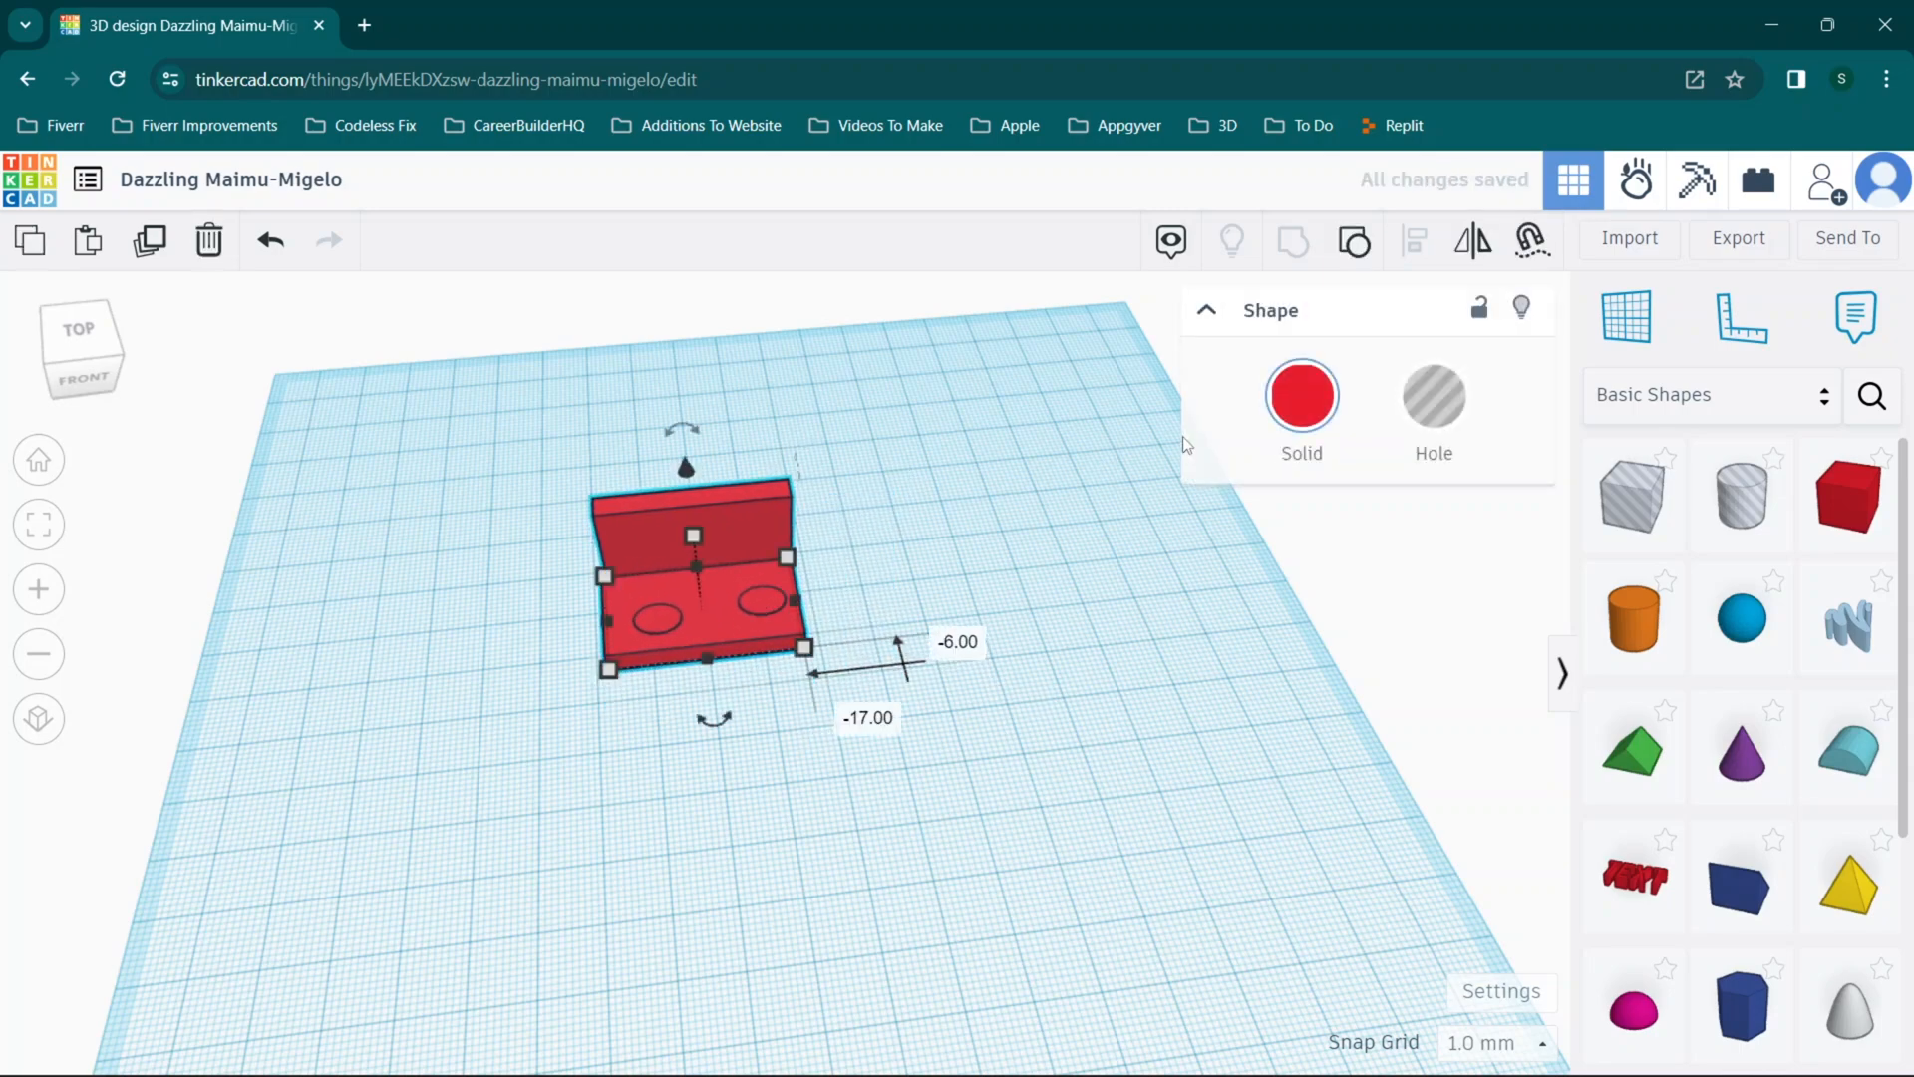
left_click(1433, 395)
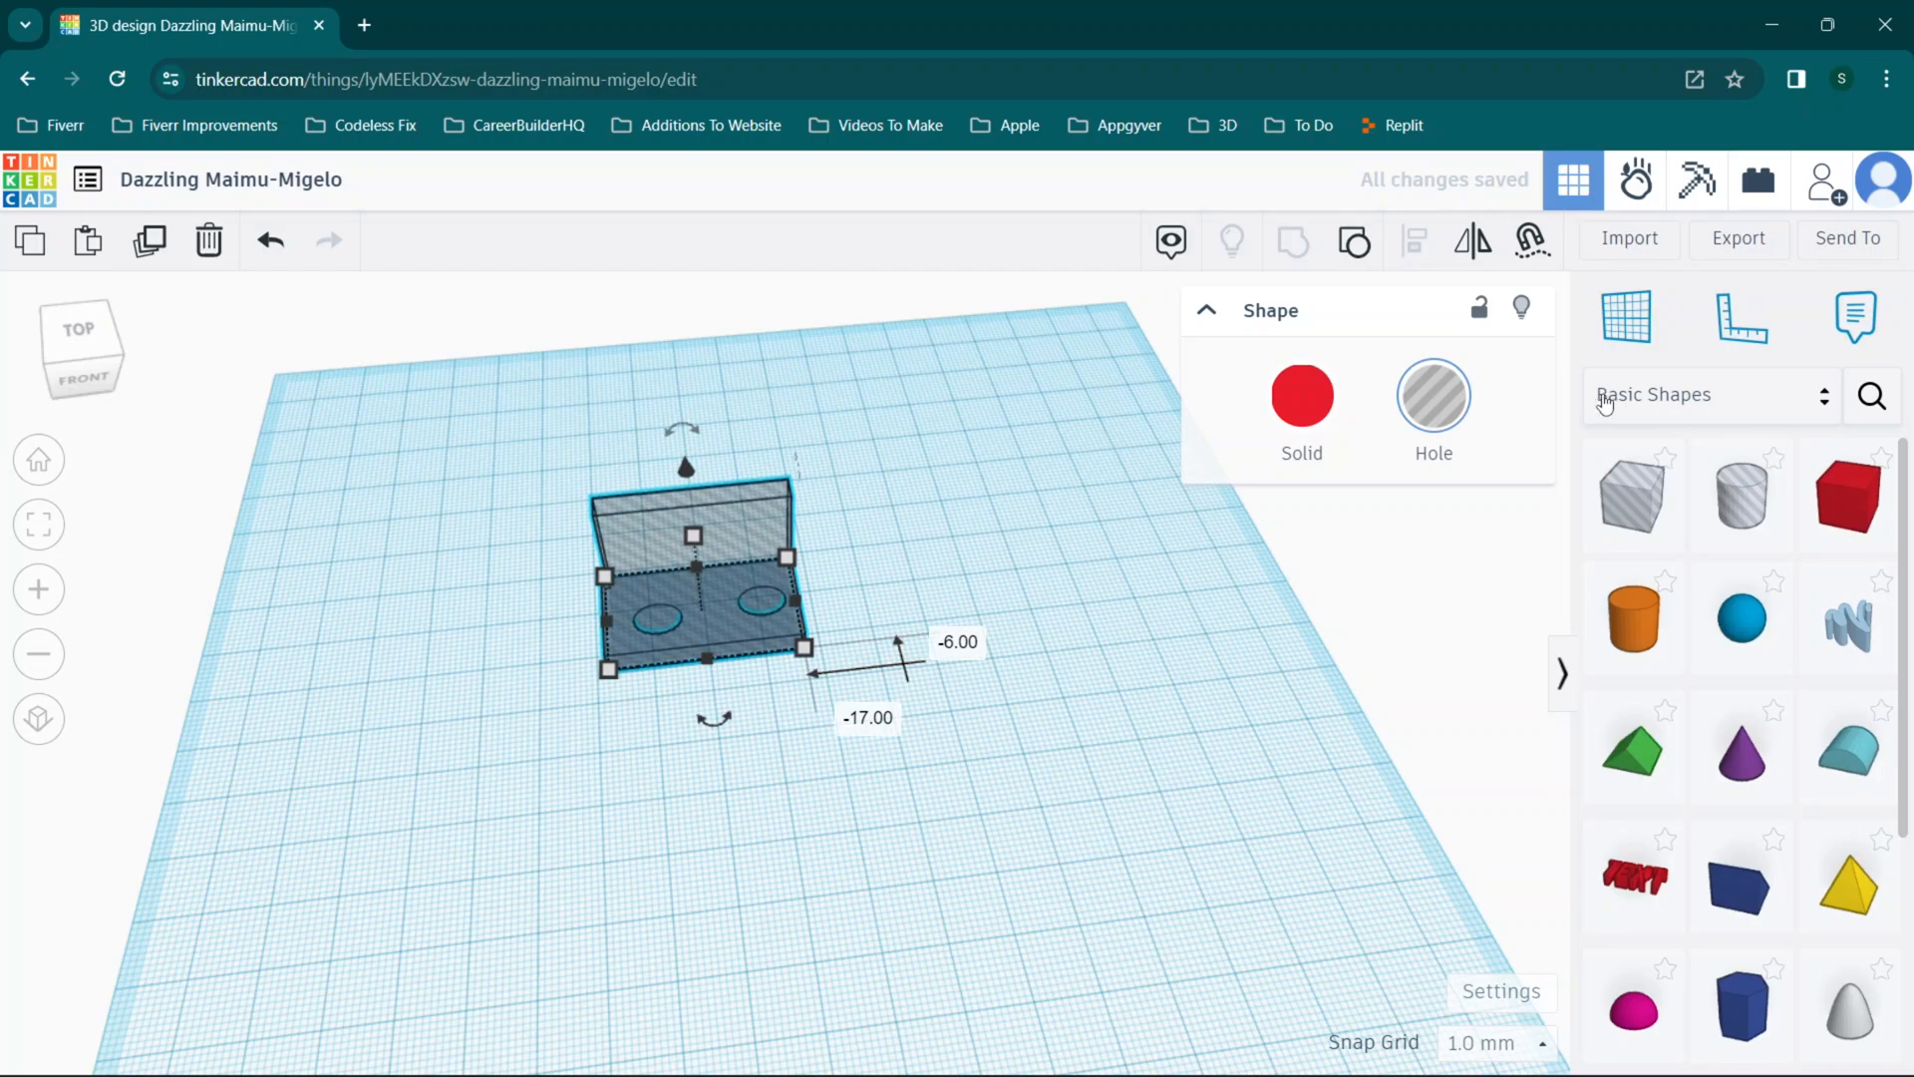
left_click(886, 595)
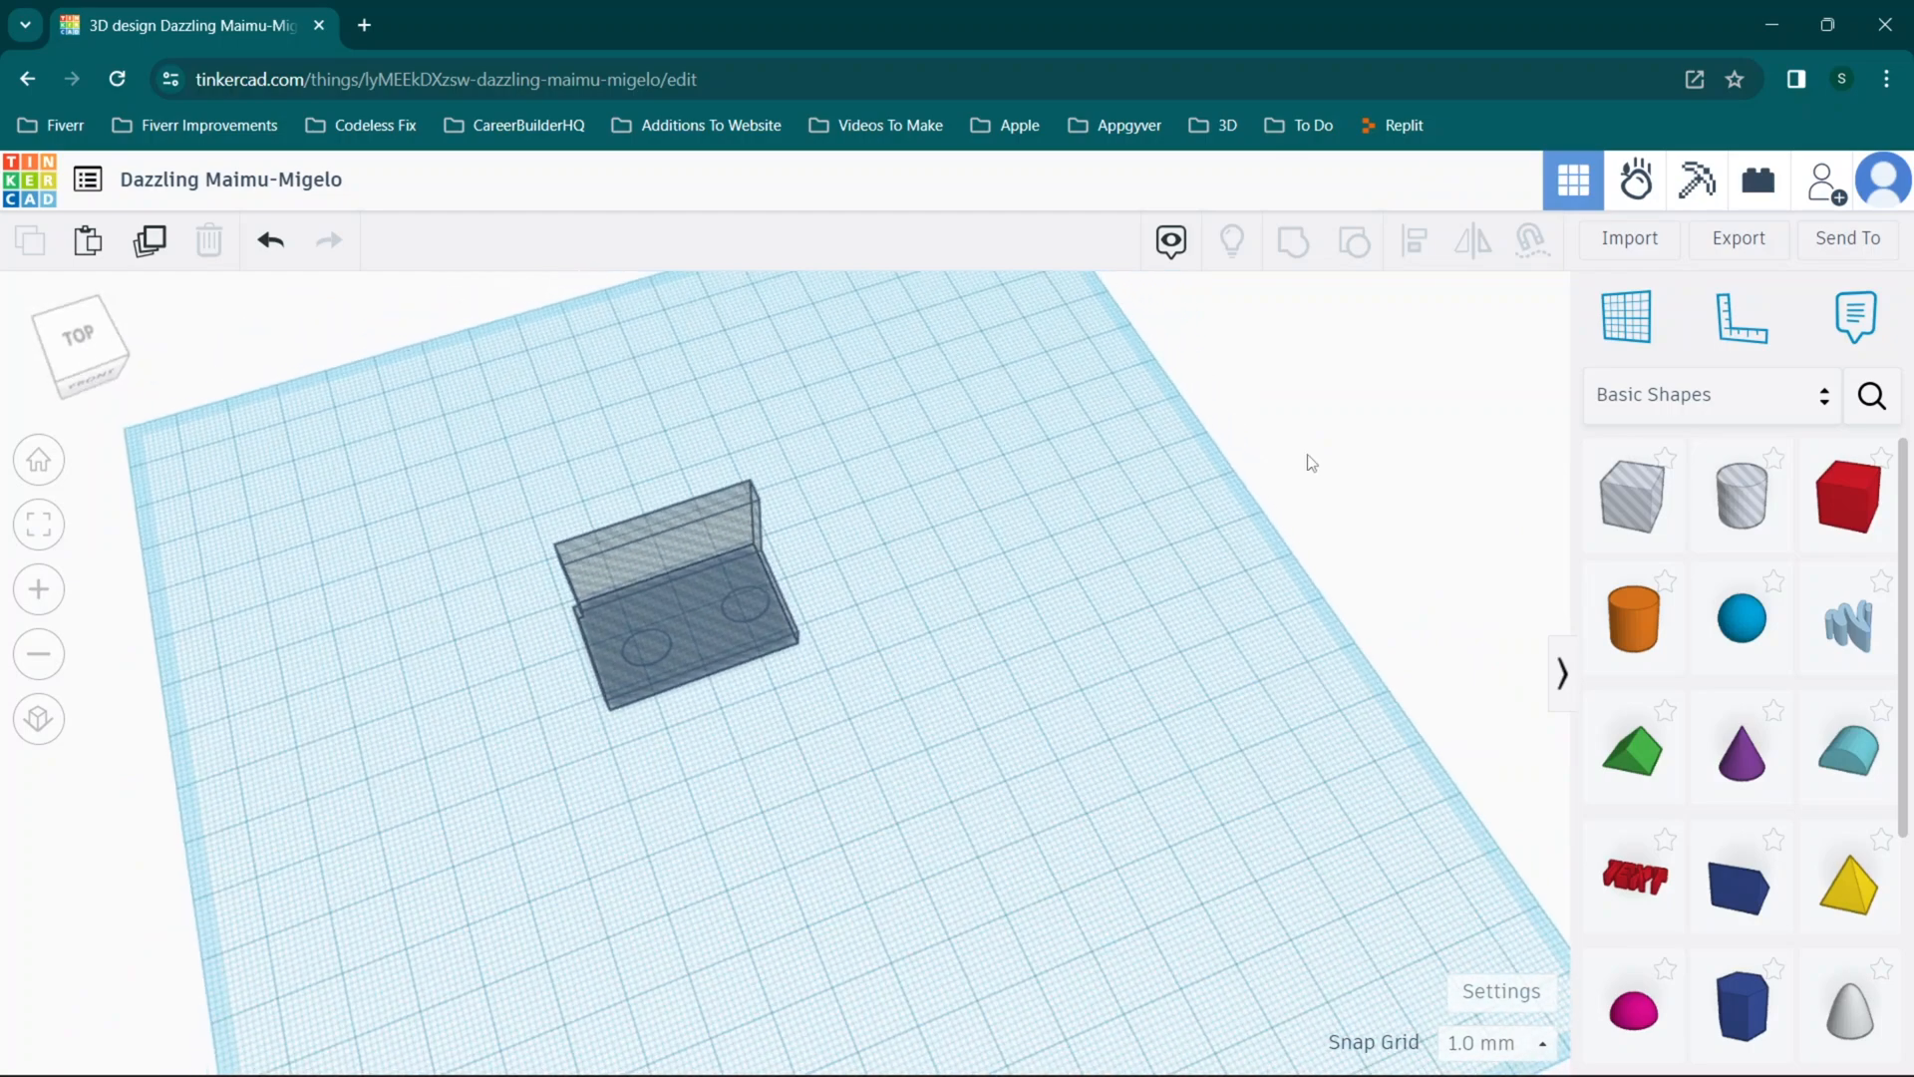
left_click(1738, 238)
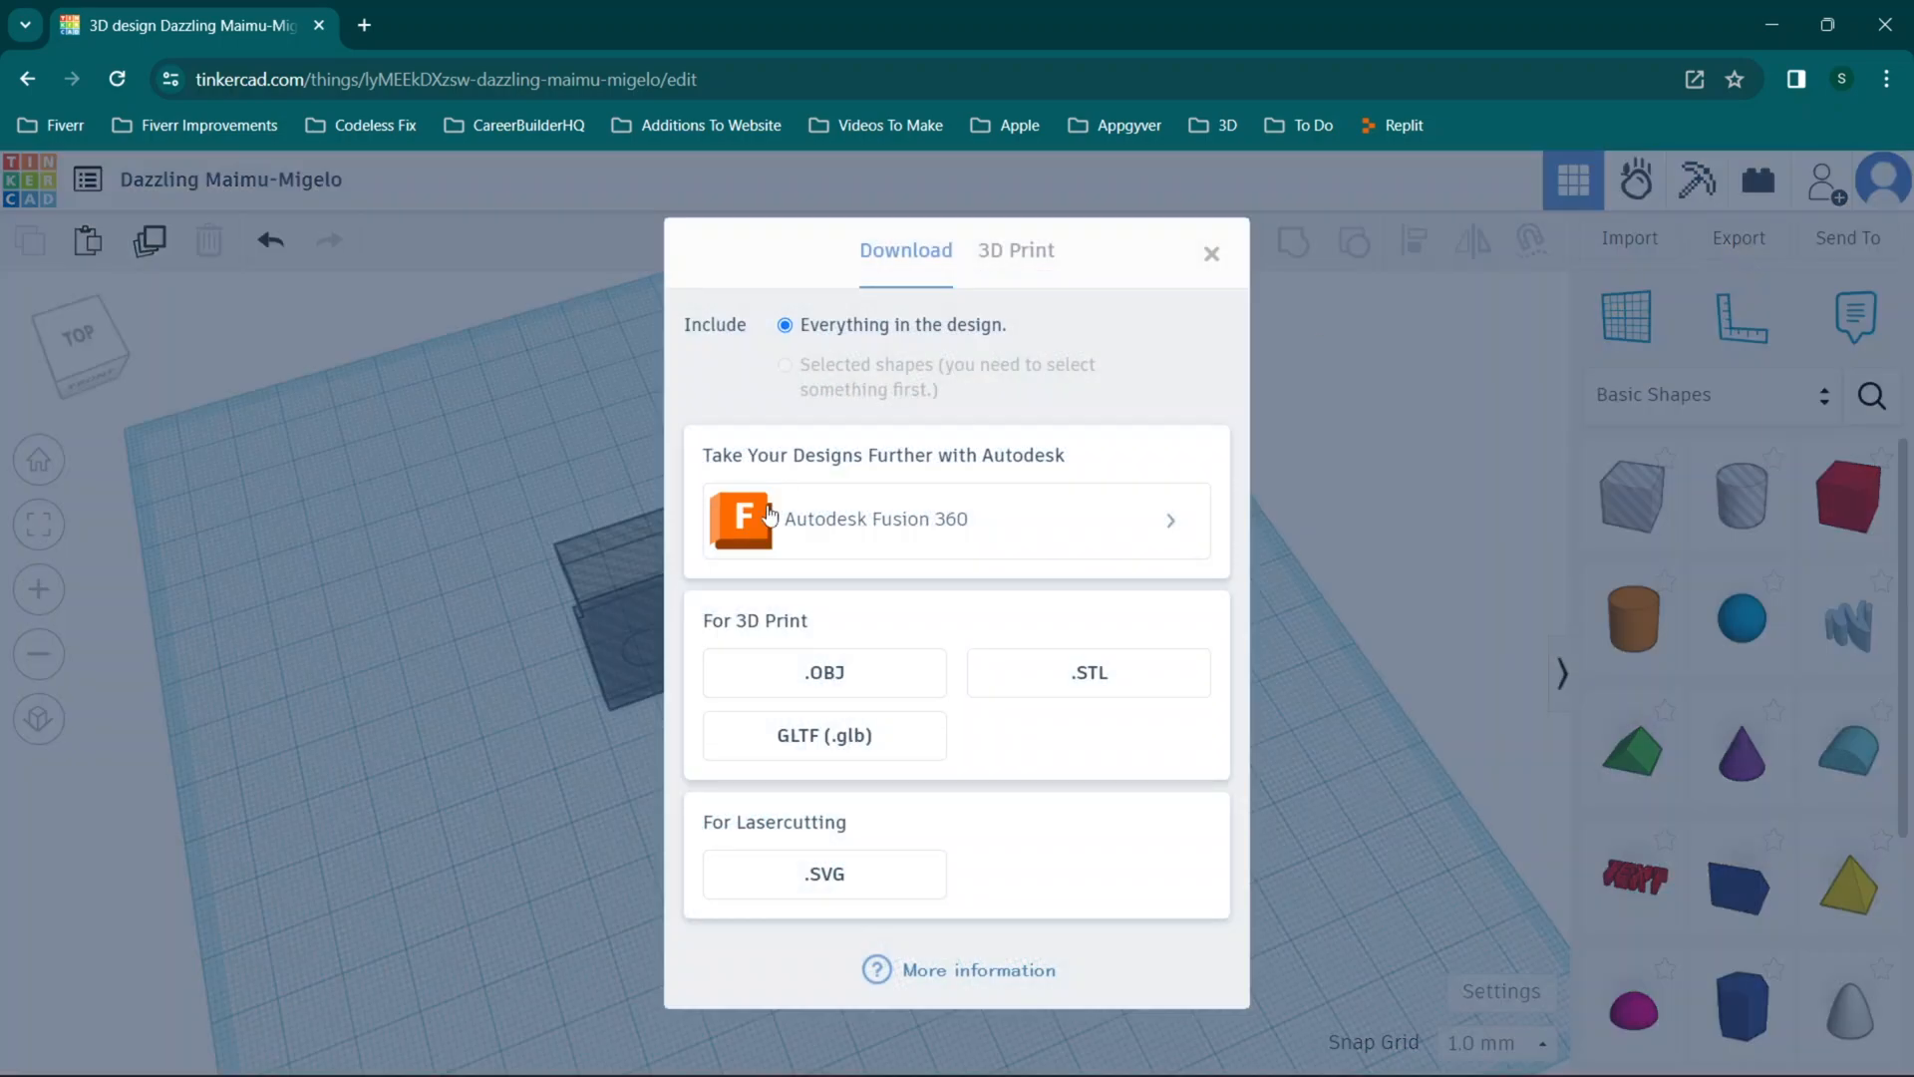
mouse_move(1212, 188)
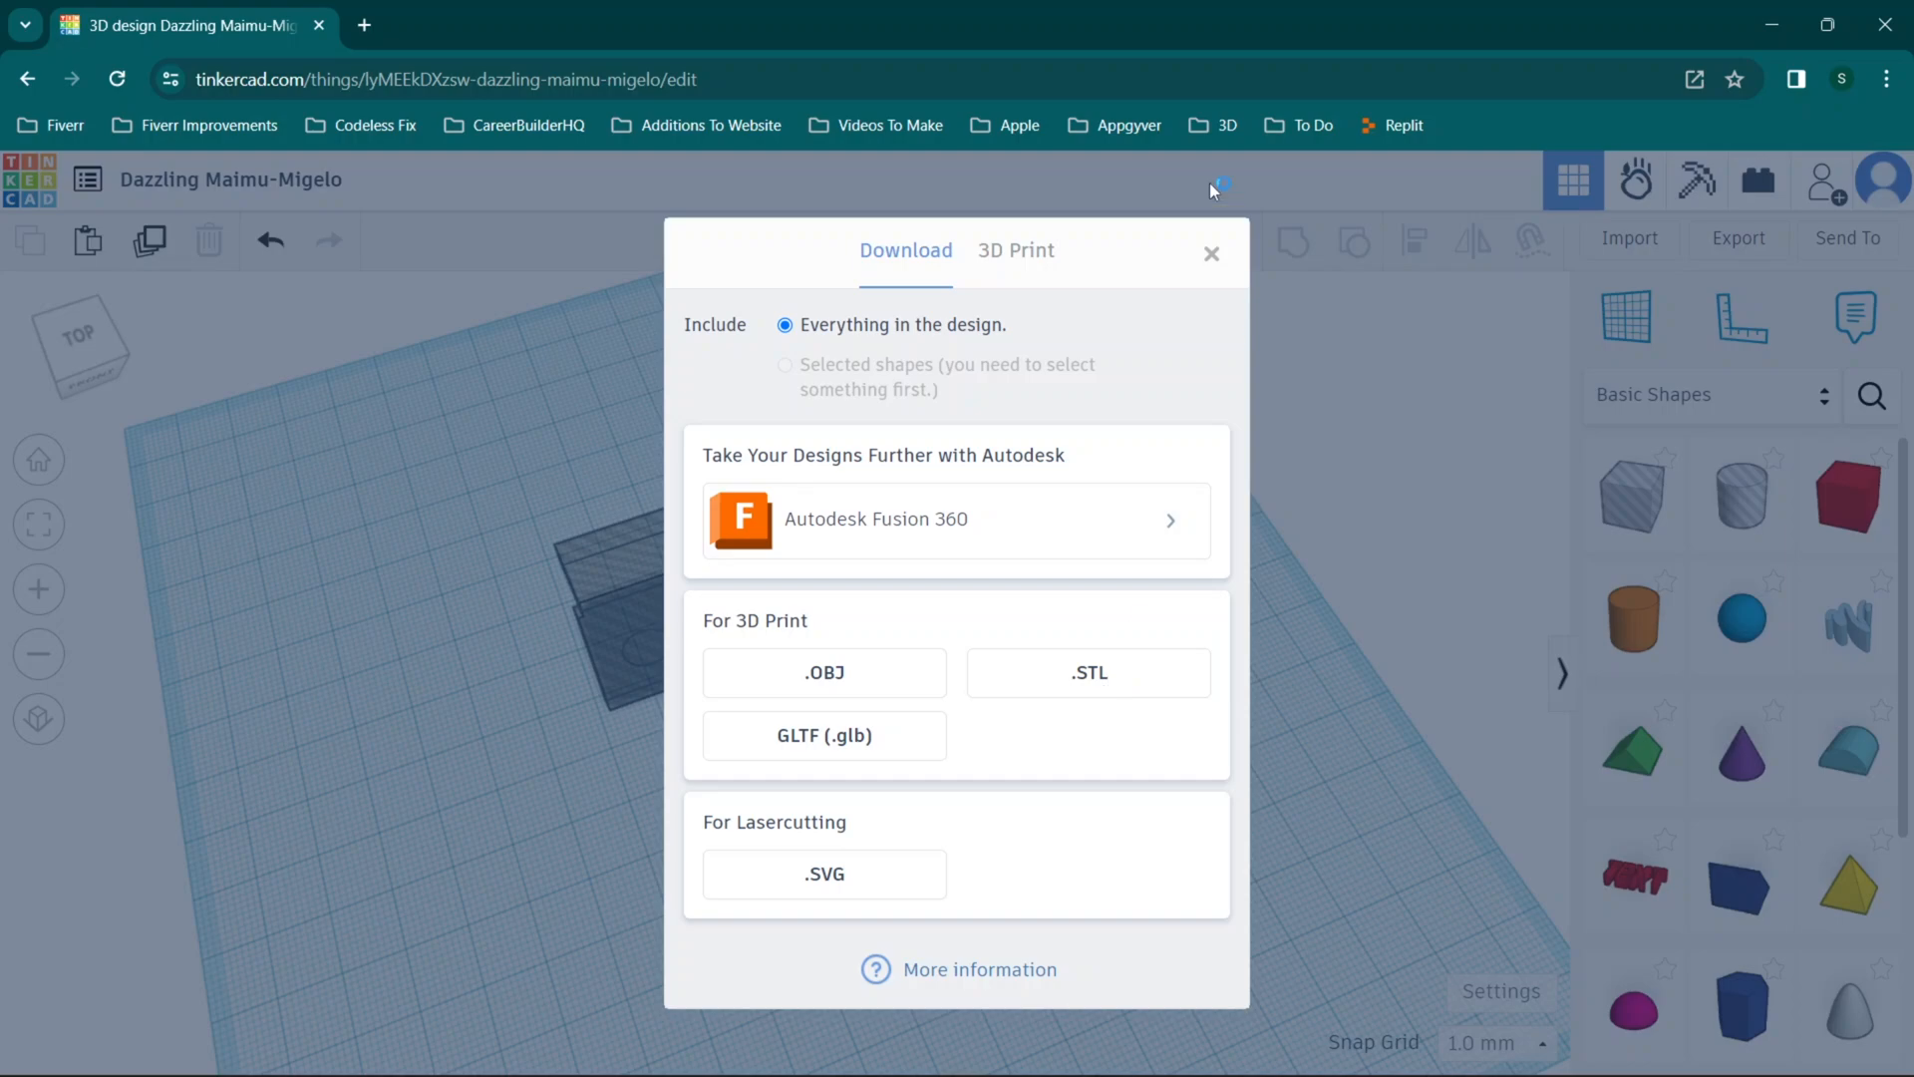
left_click(1211, 253)
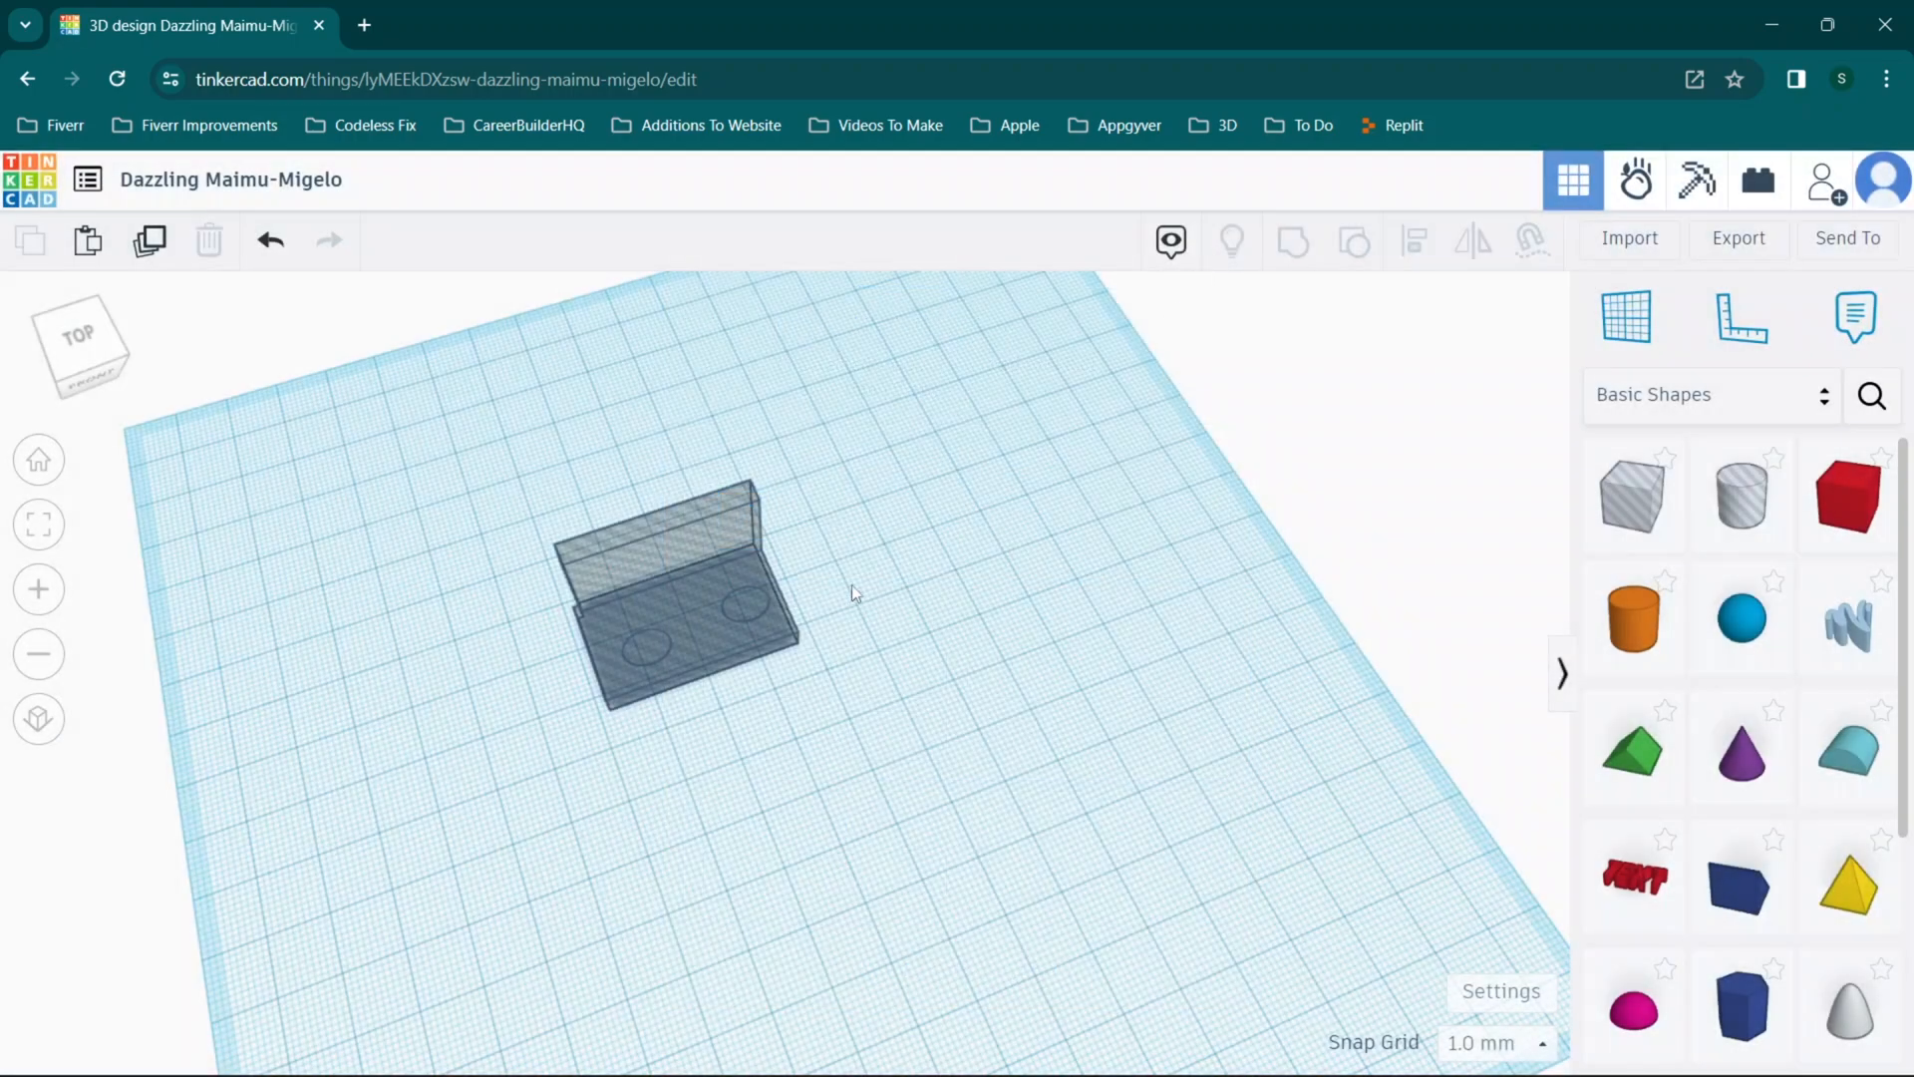
mouse_move(920, 570)
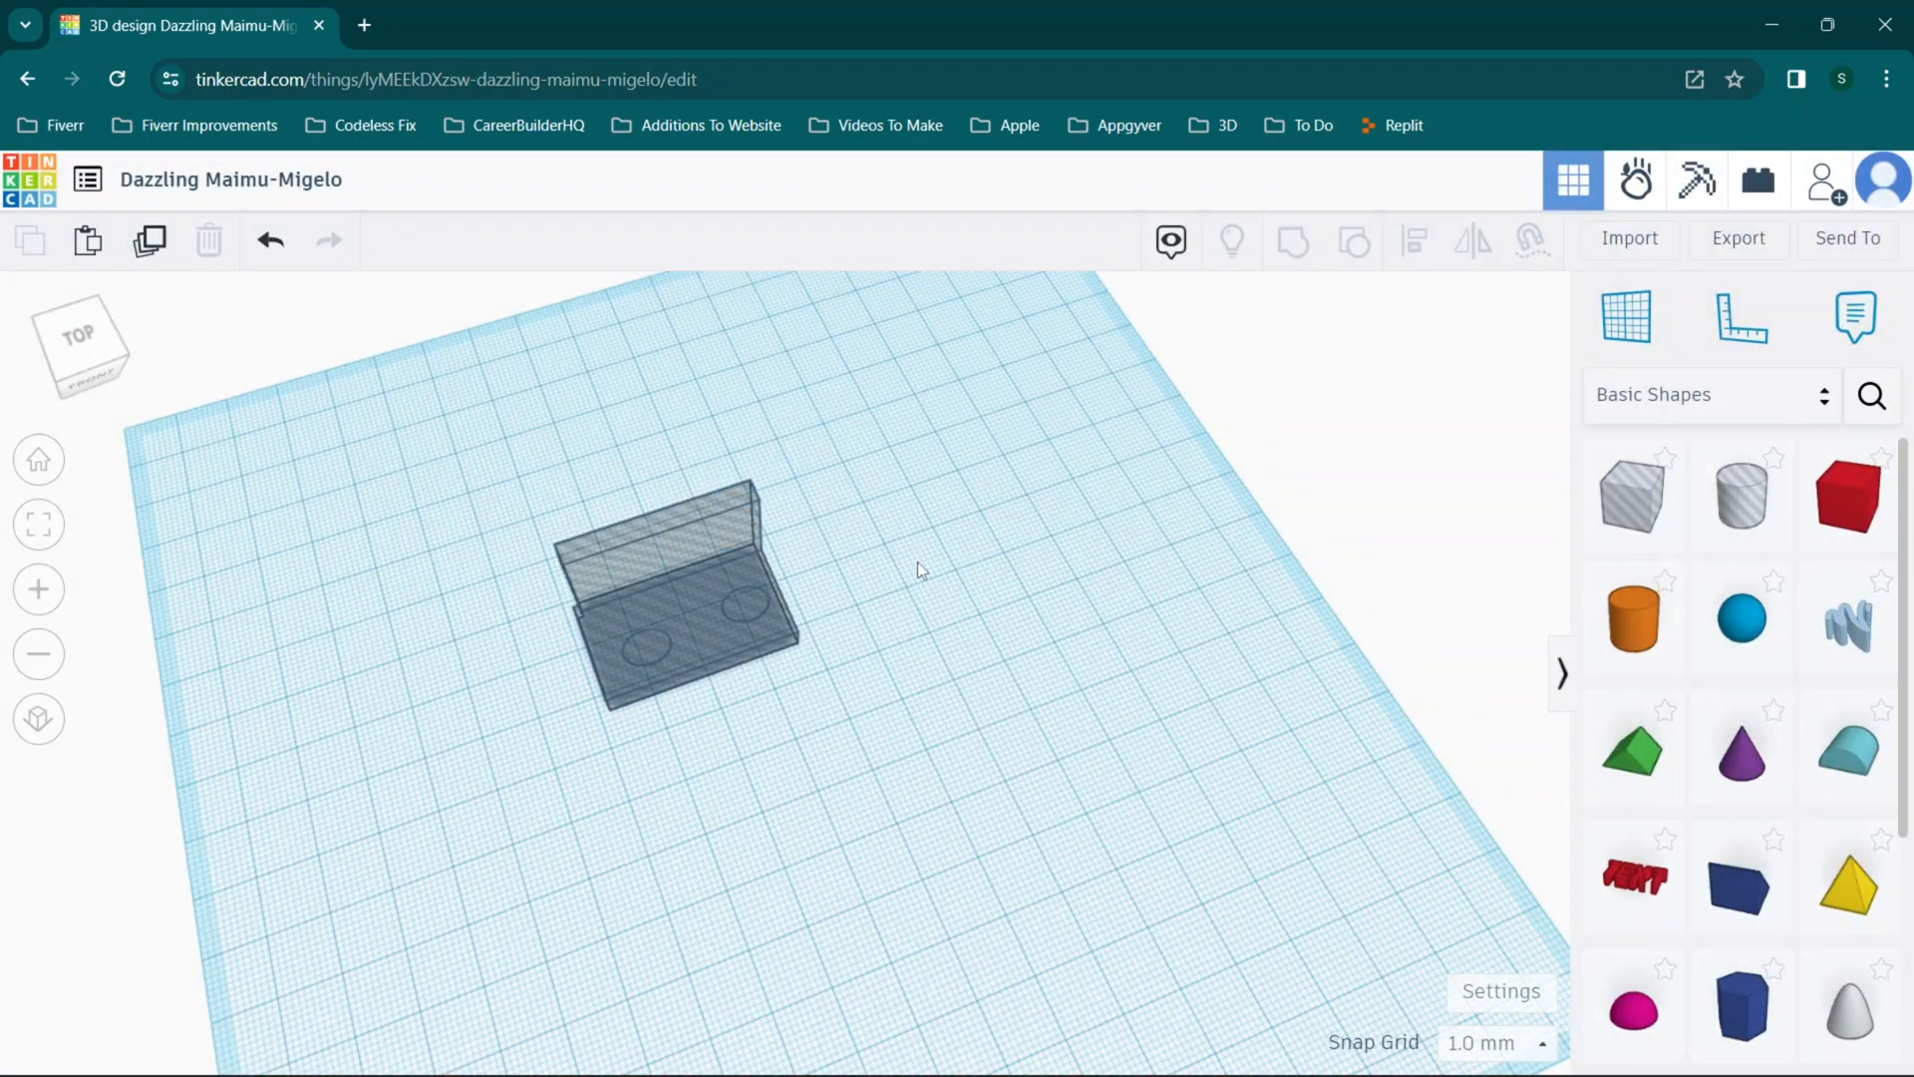